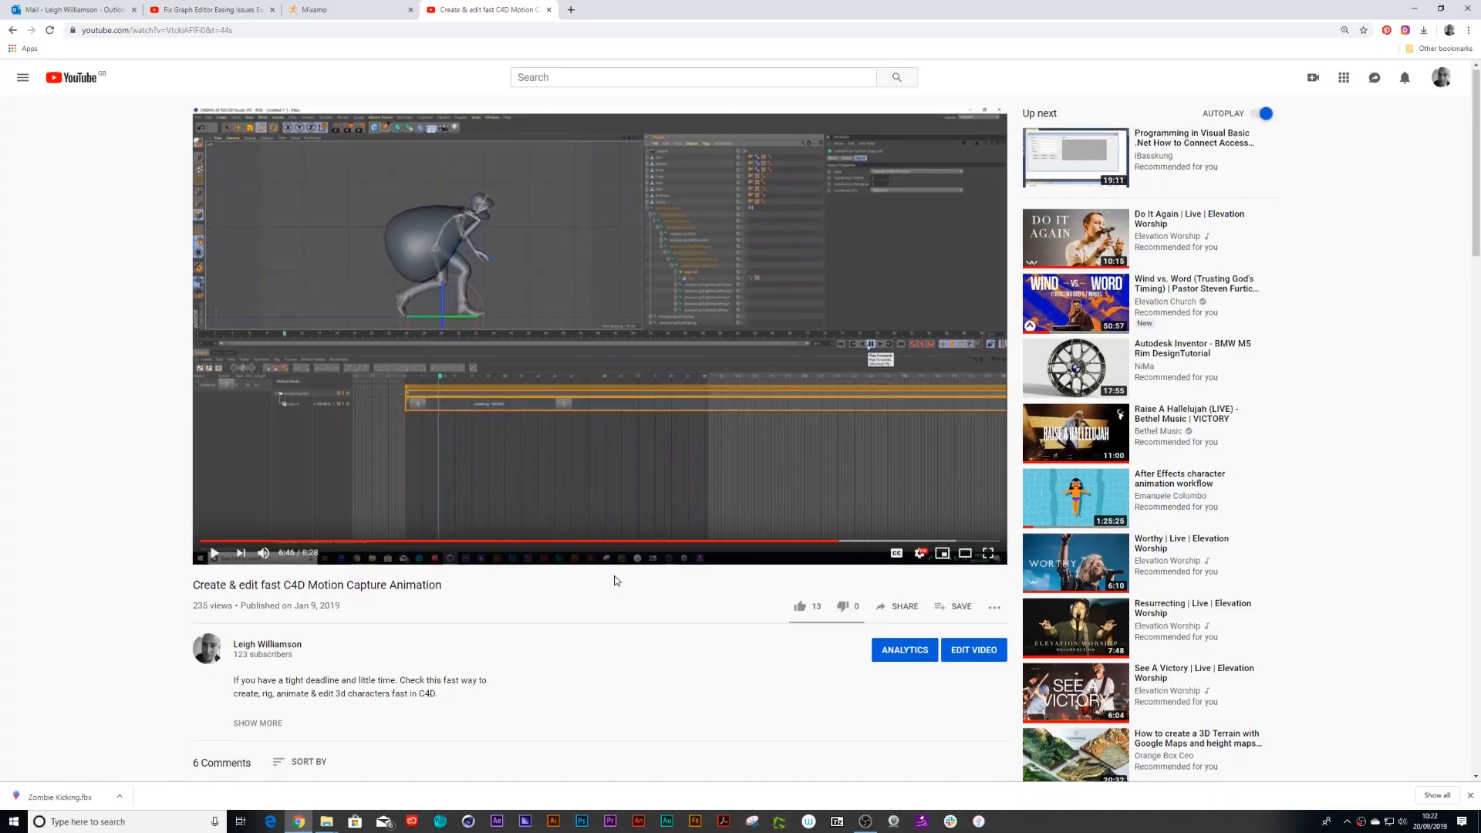
# Scroll the YouTube tutorial page before switching to the empty Cinema 4D scene.
pyautogui.scroll(-3)
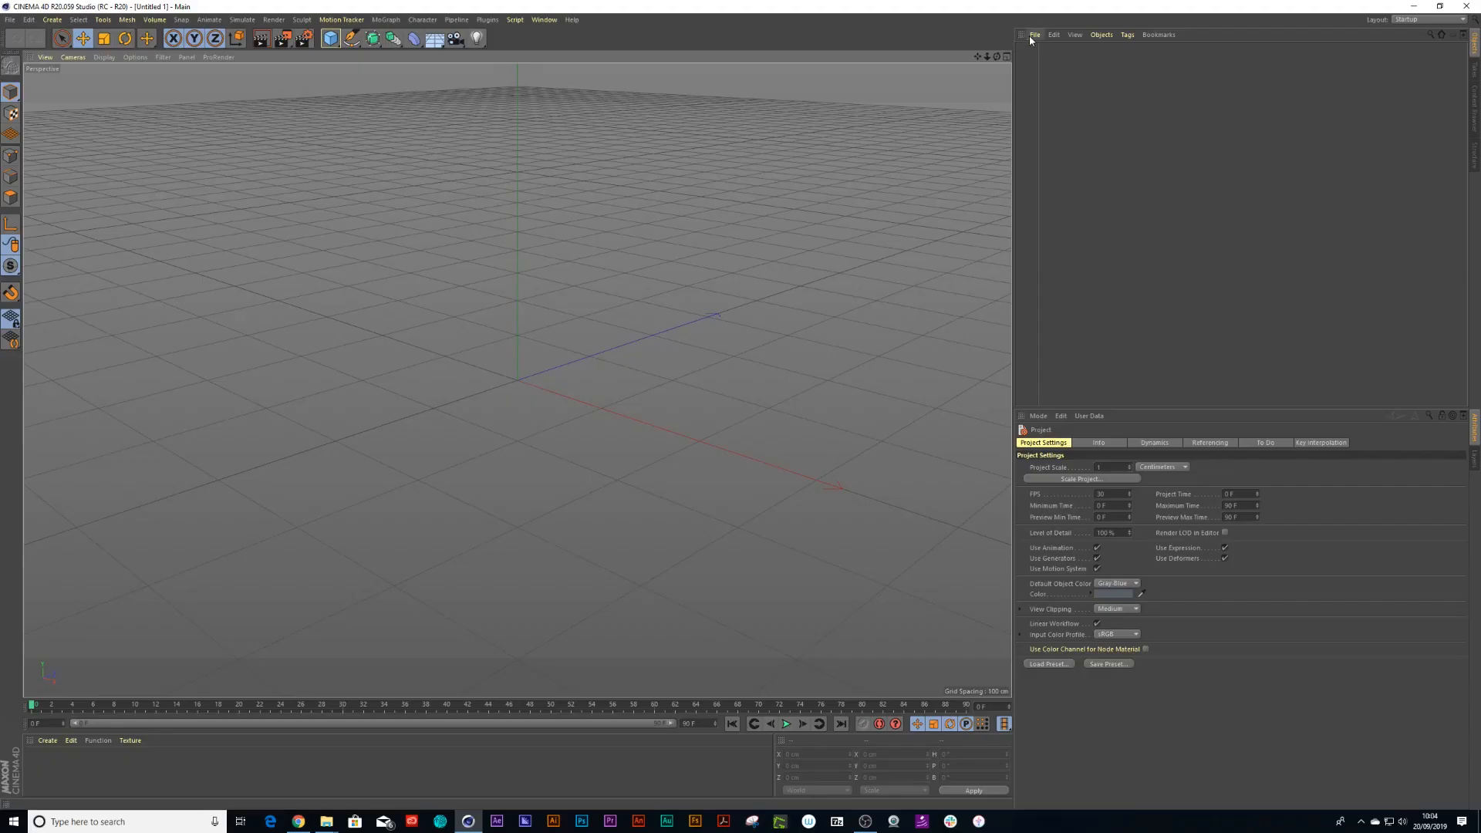
# Merge Zombie Kicking.fbx into the scene with default FBX settings, declining take reassignment.
pyautogui.click(1033, 35)
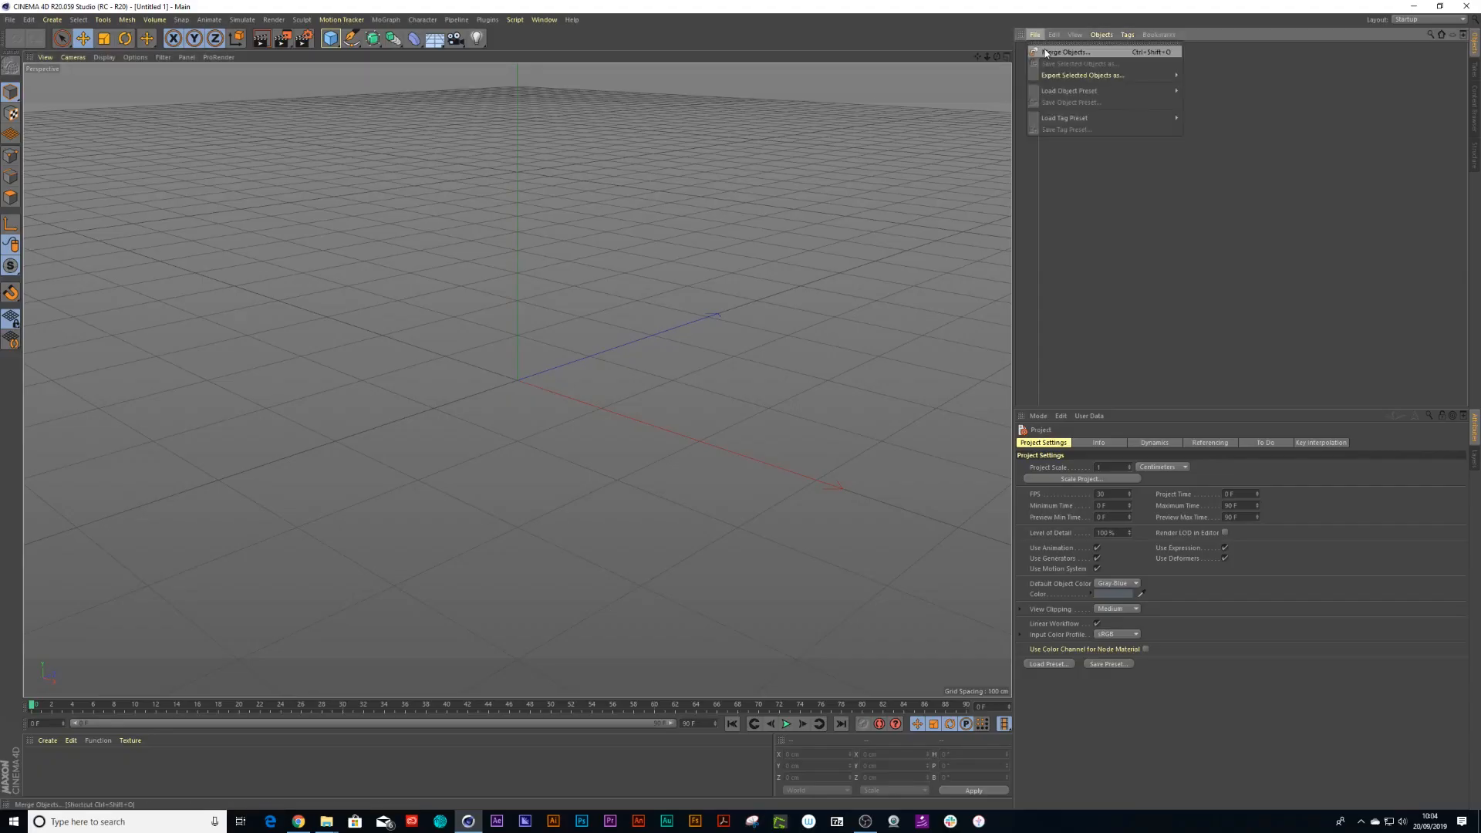
pyautogui.click(1068, 51)
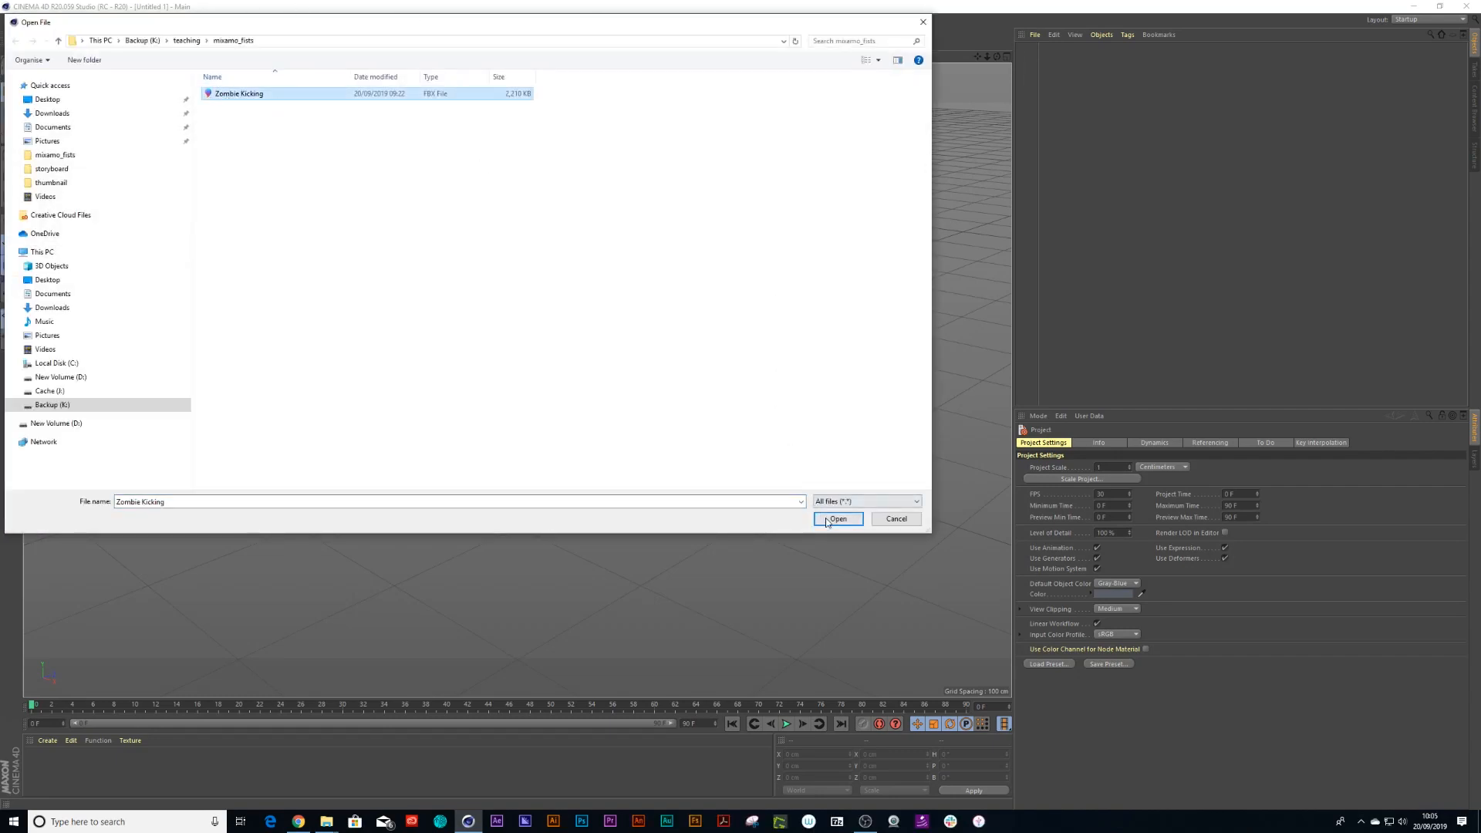
pyautogui.click(836, 518)
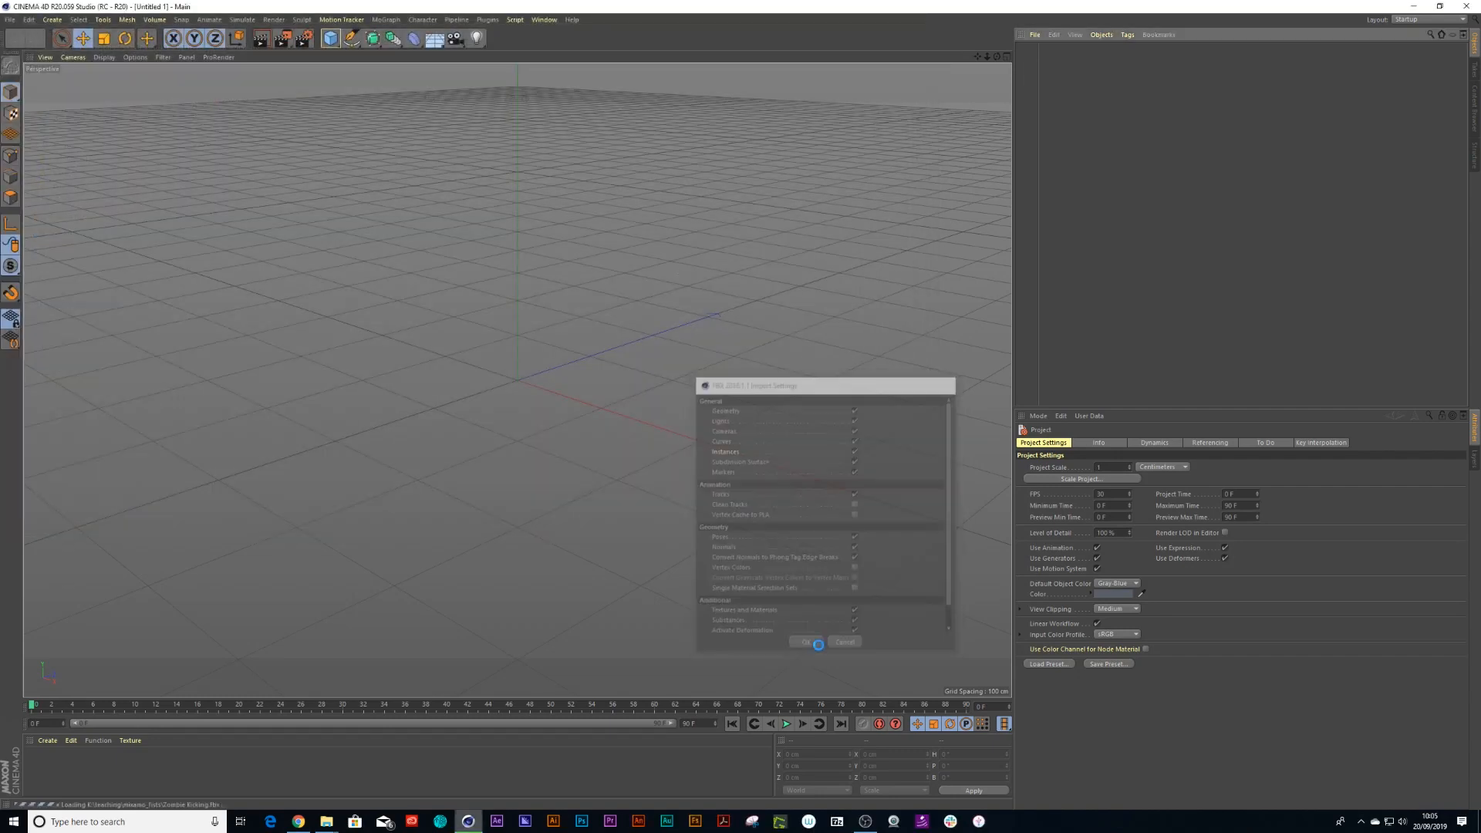
pyautogui.click(803, 642)
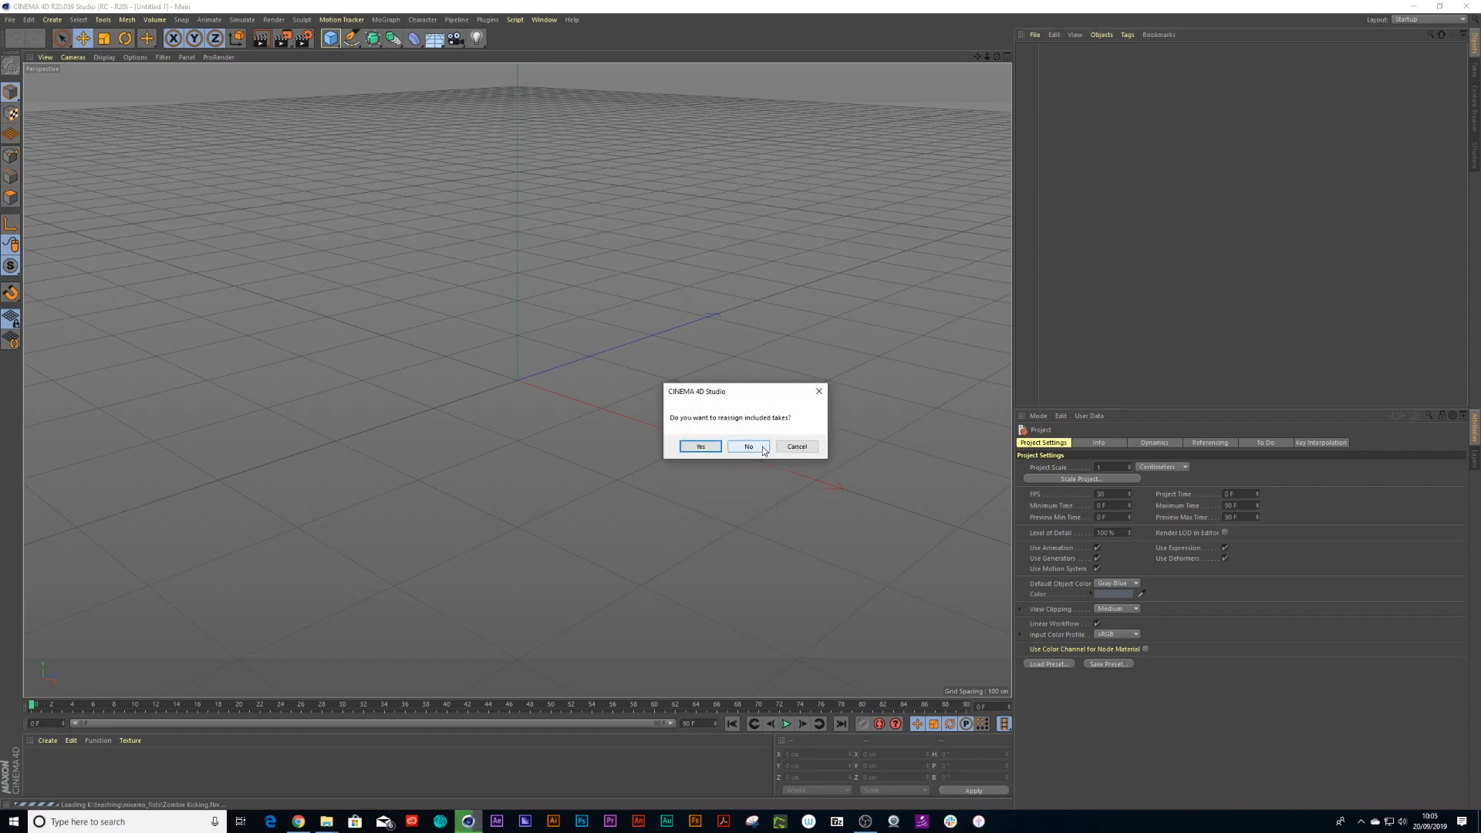
pyautogui.click(748, 446)
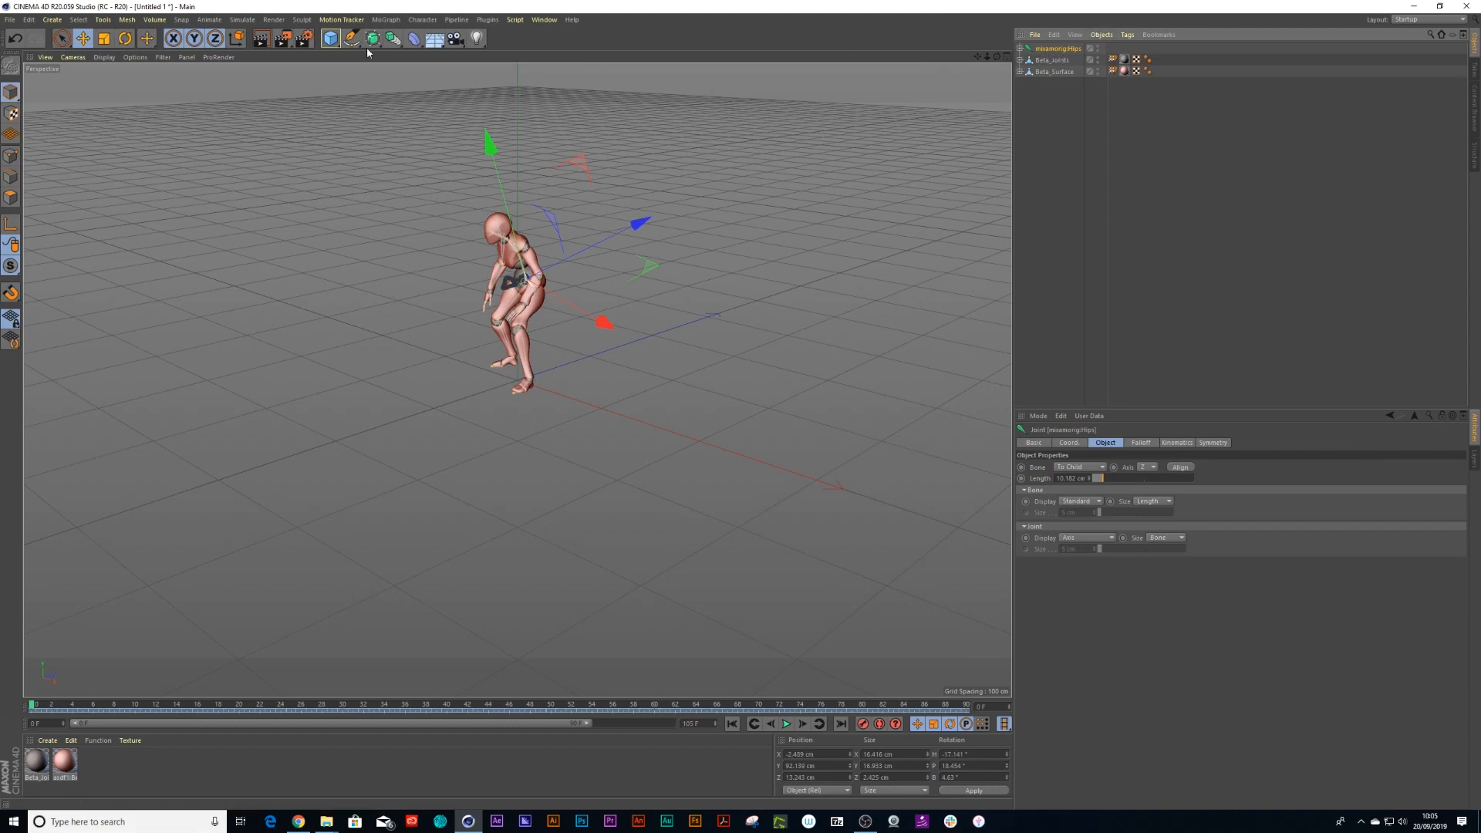
# Add a motion clip from the kick animation with source name 'kik'.
pyautogui.click(209, 19)
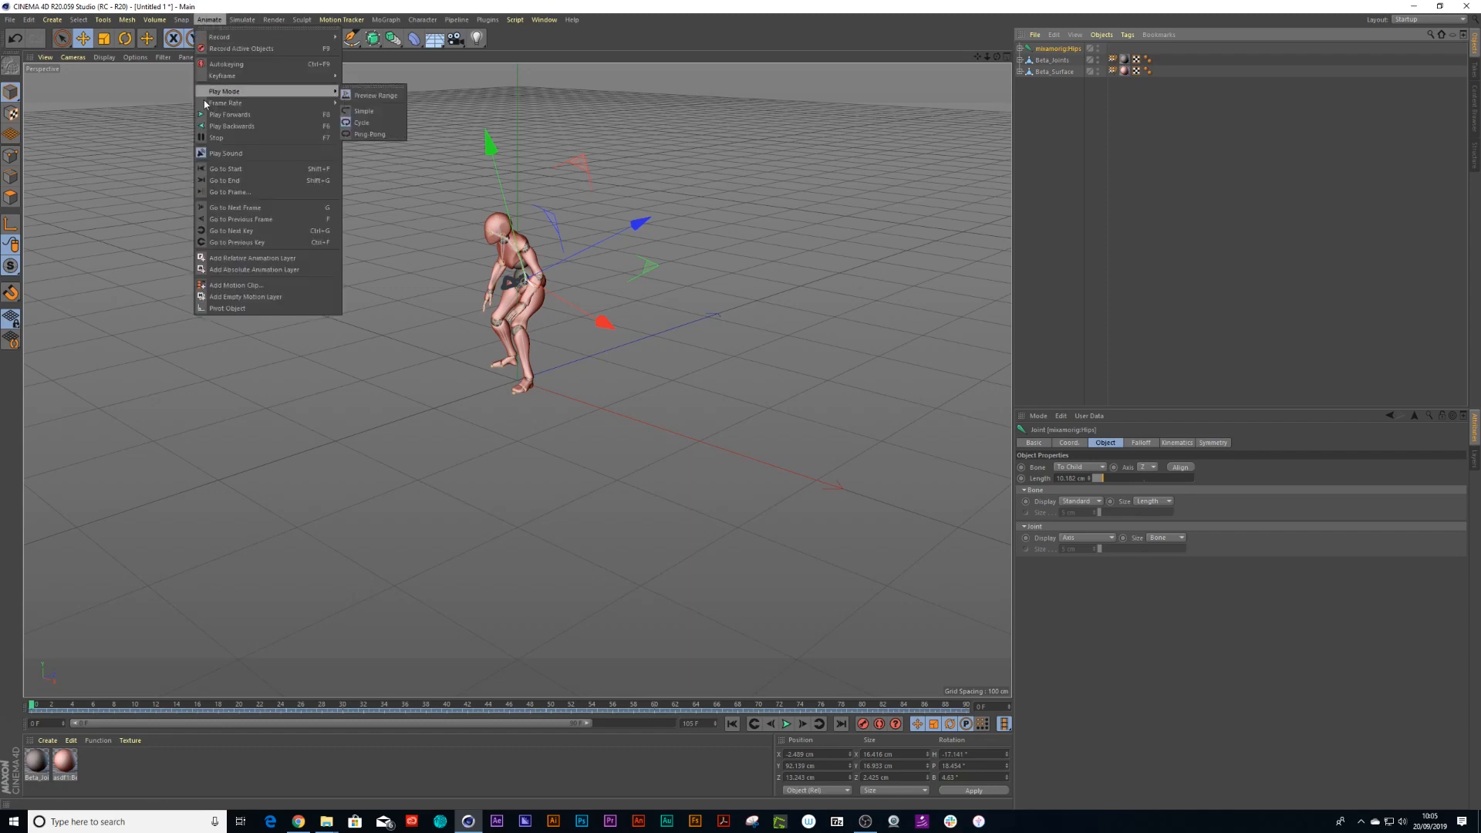
pyautogui.click(235, 285)
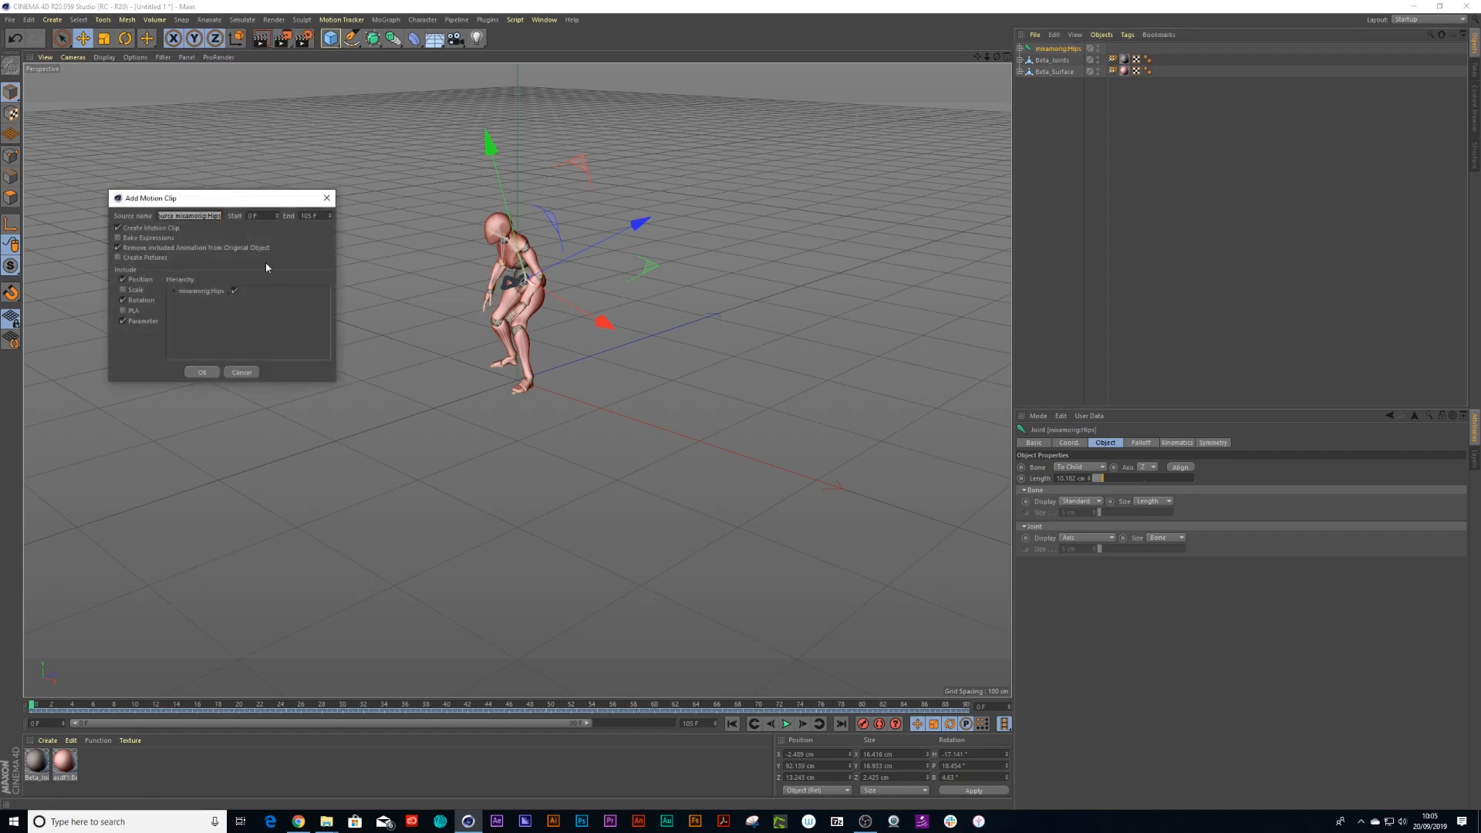
pyautogui.write('kik')
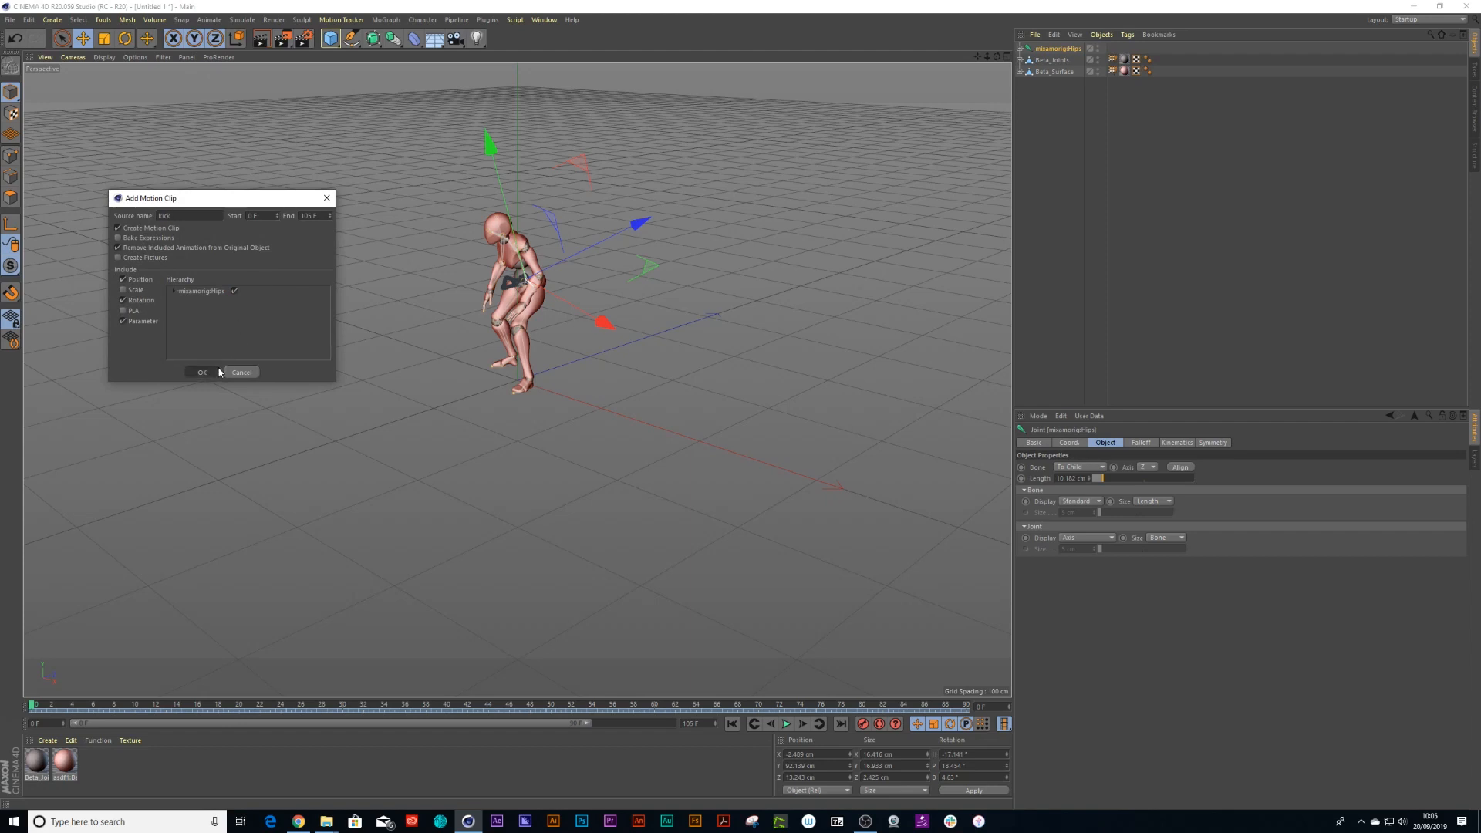
pyautogui.click(201, 372)
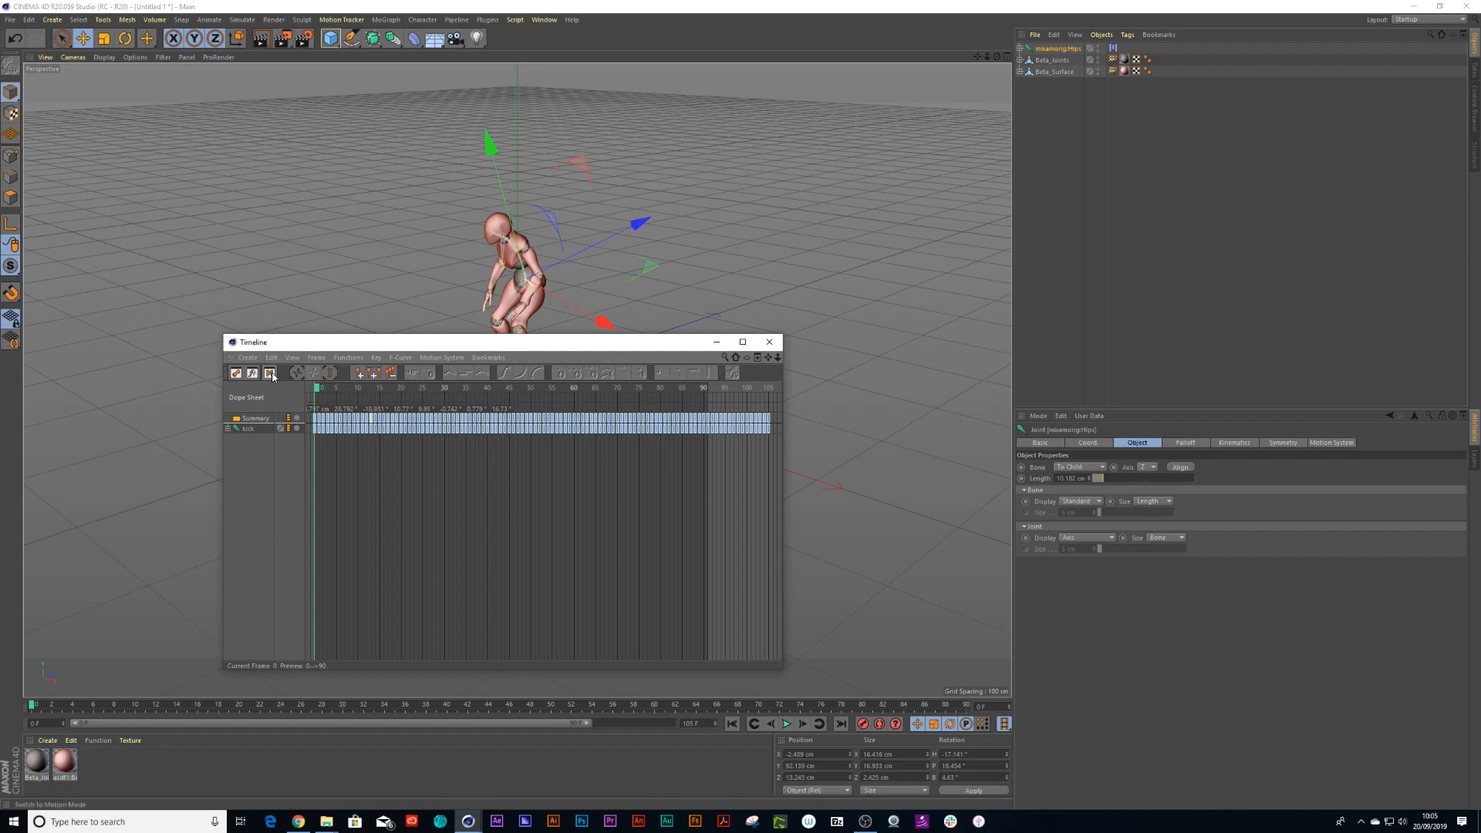
# Show the kik clip in Motion Mode and display its source bone hierarchy.
pyautogui.click(270, 371)
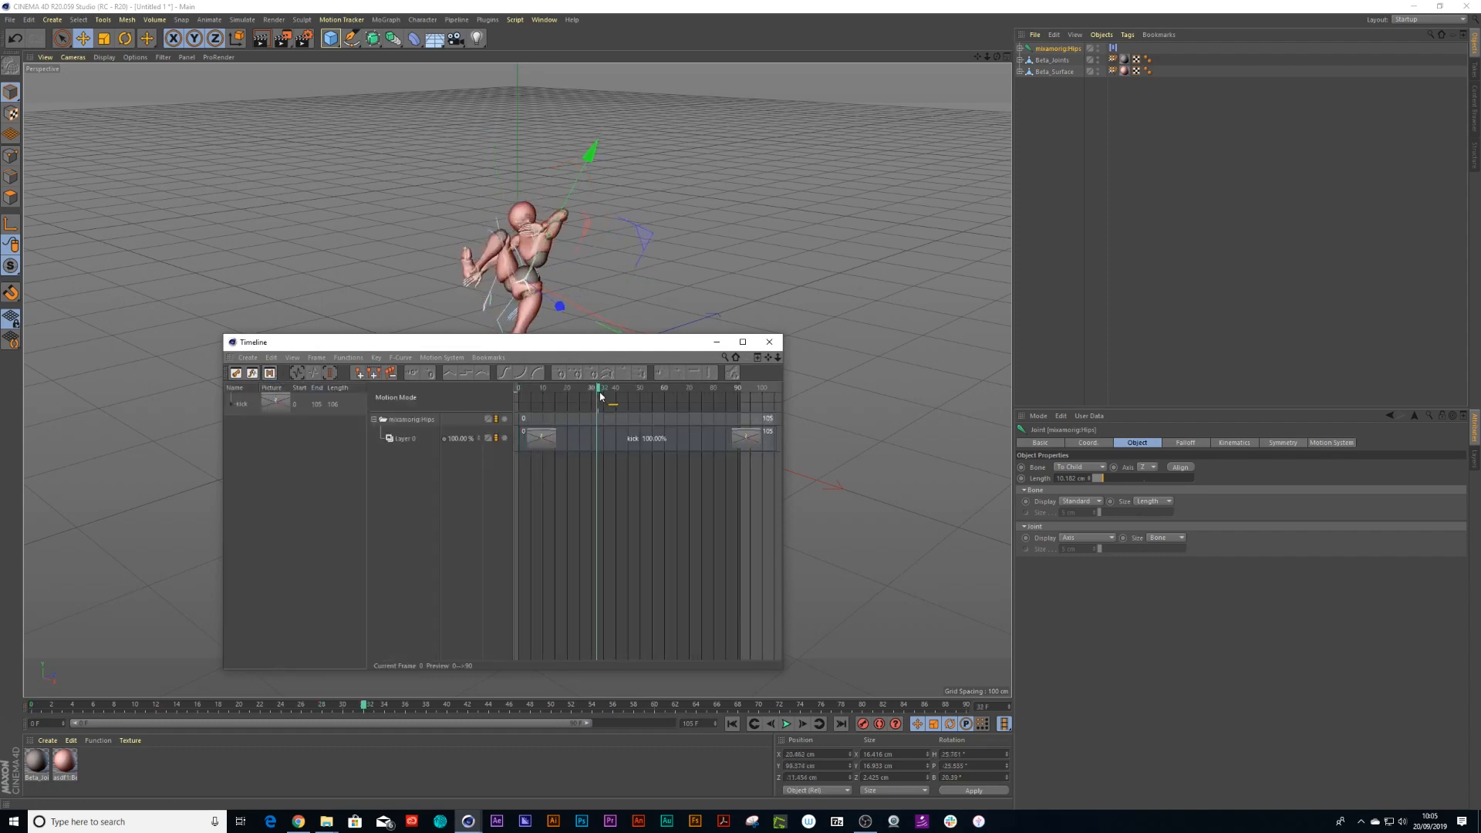
pyautogui.click(648, 438)
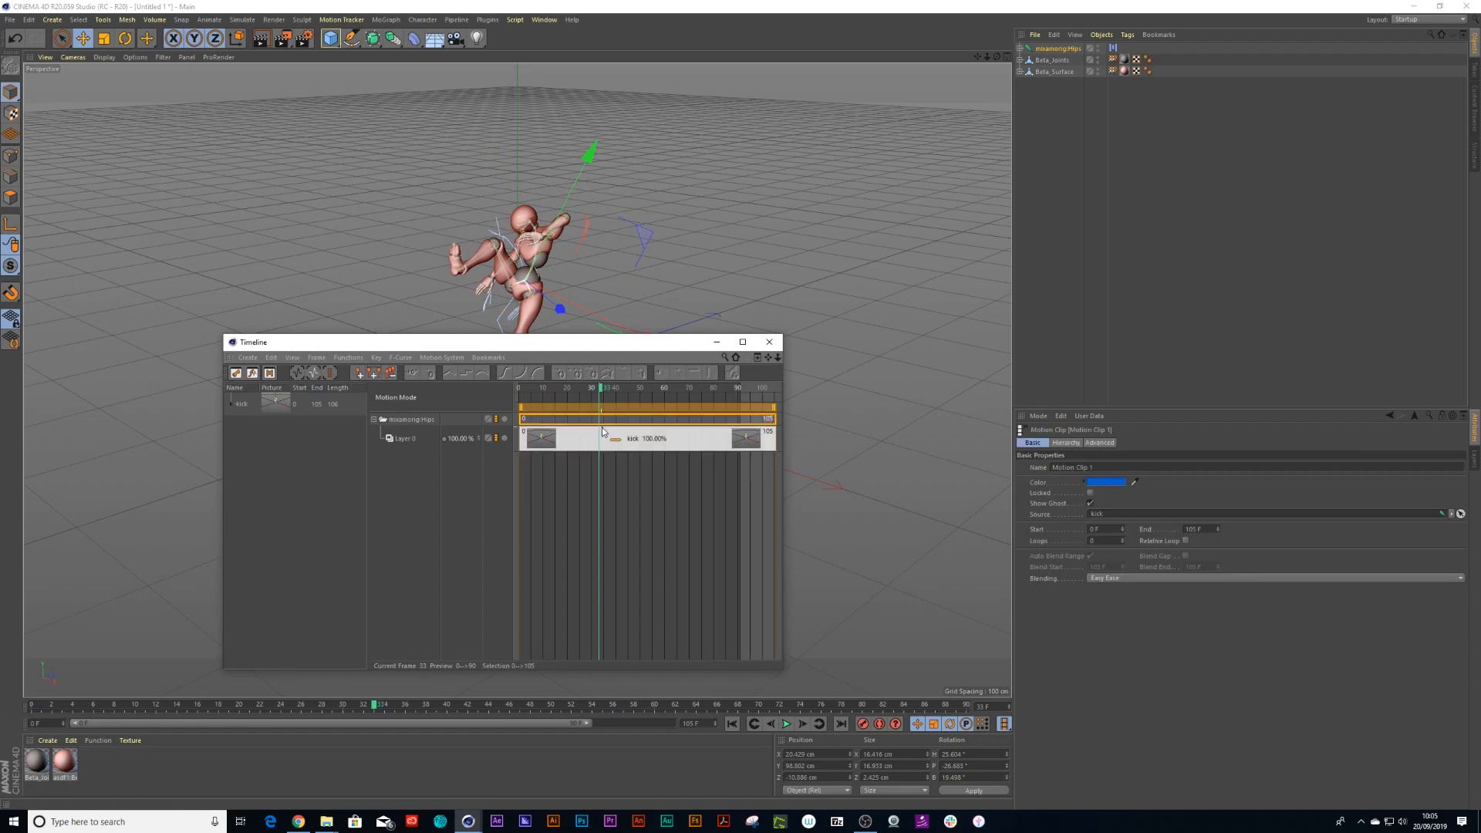
pyautogui.click(647, 436)
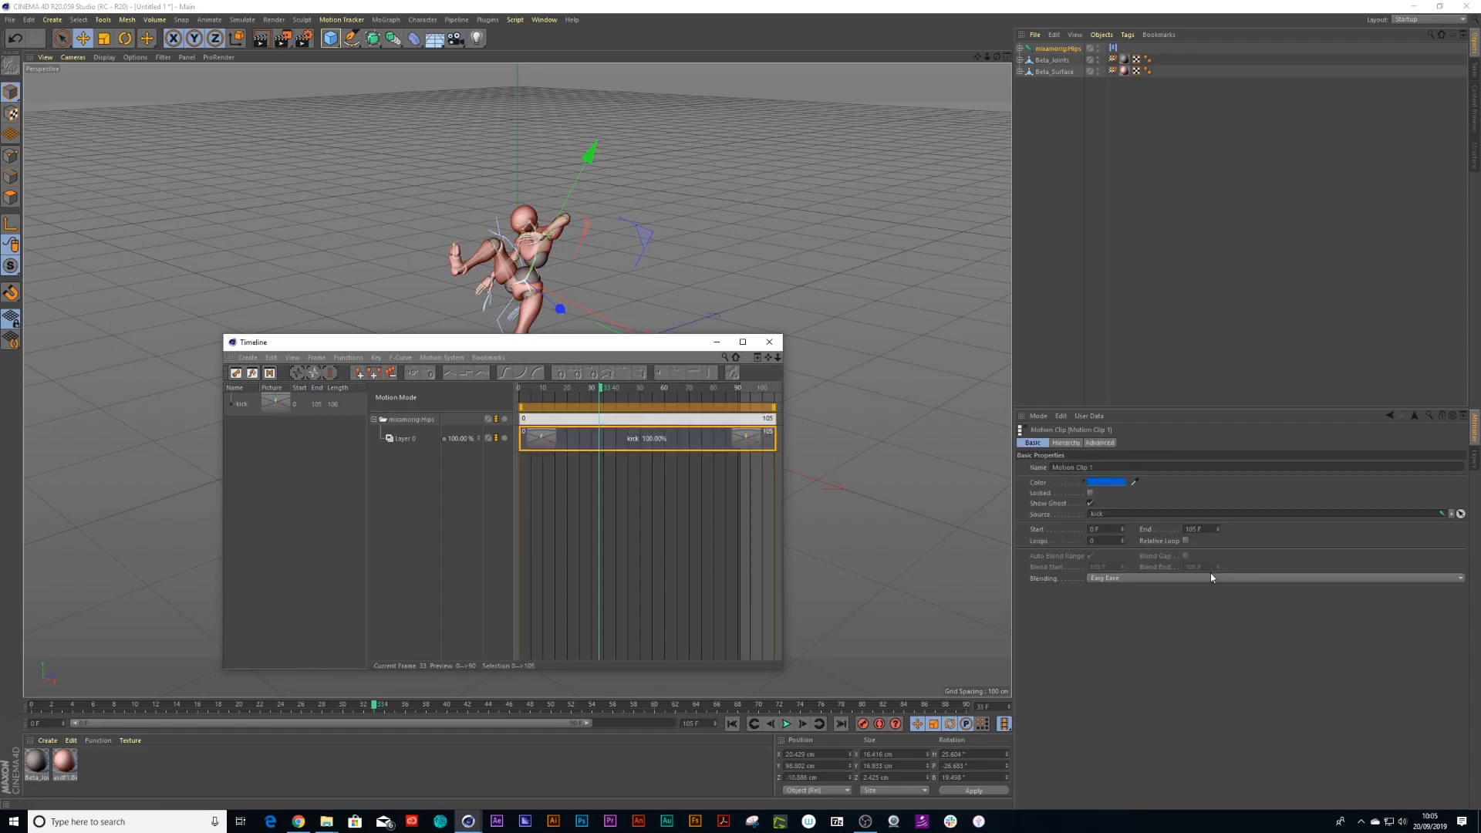
pyautogui.click(1065, 443)
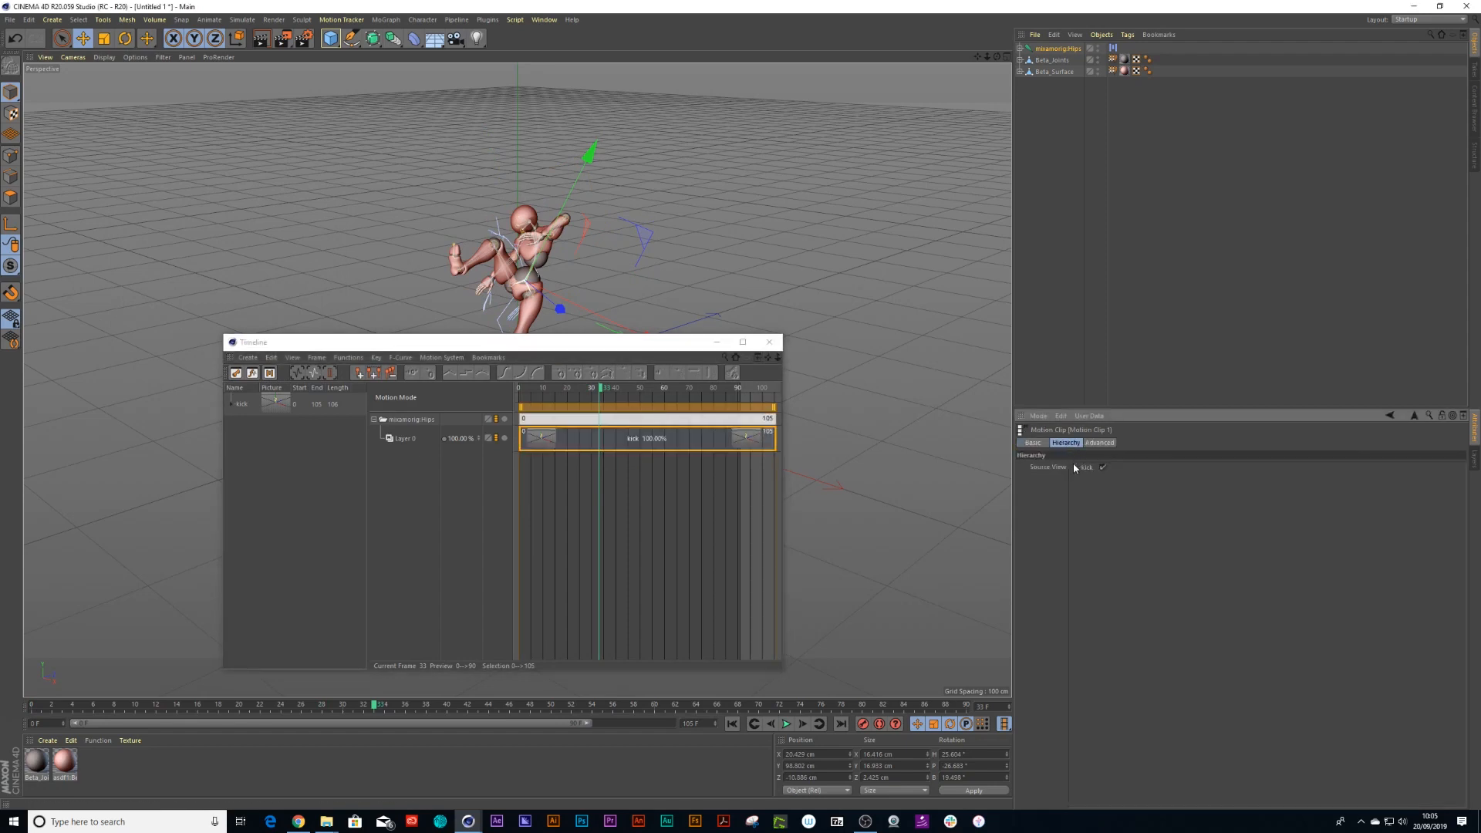
# Expand the kik source bones through the spine down to the RightHand joint.
pyautogui.click(1076, 467)
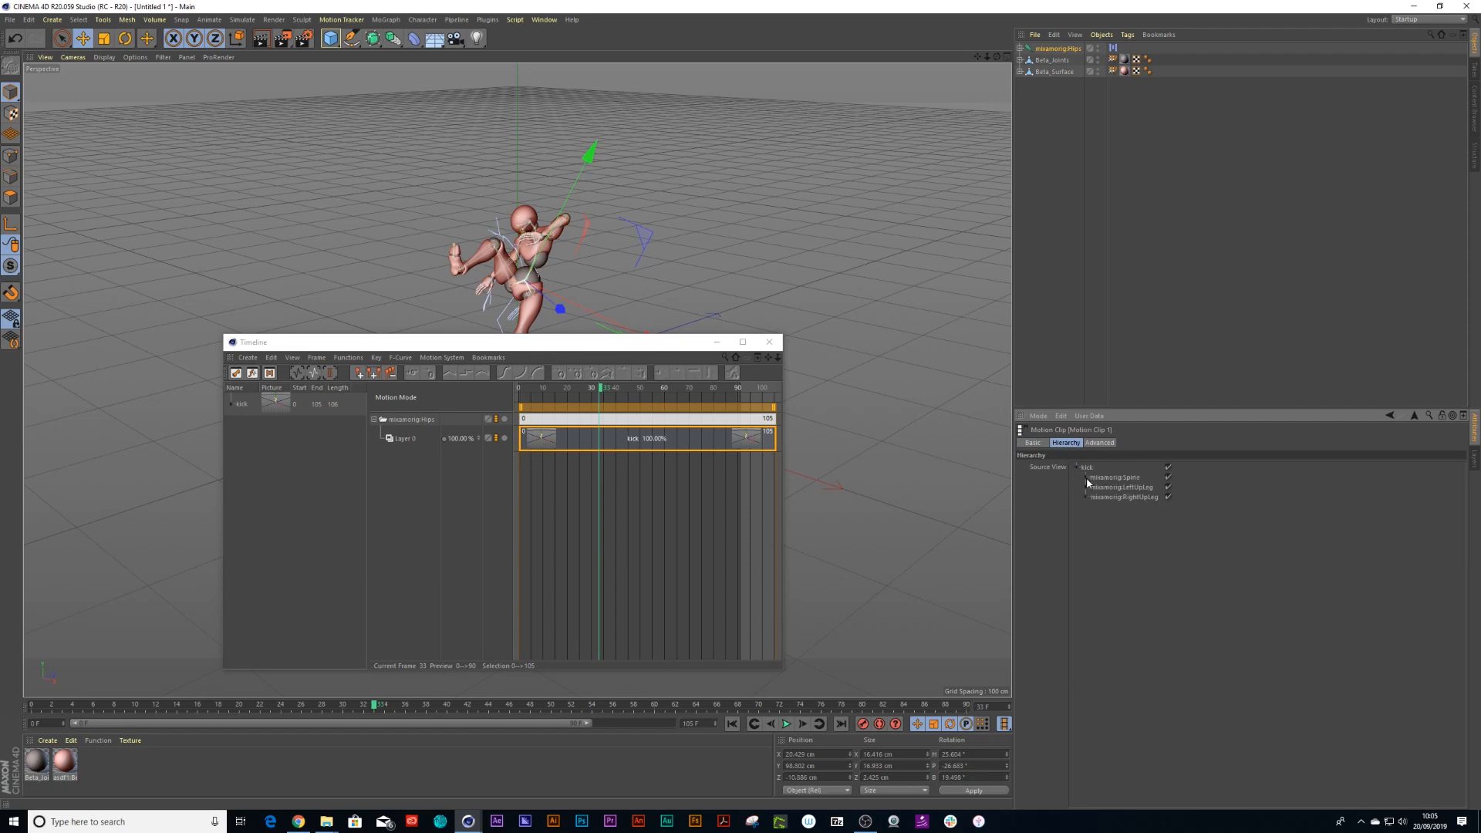
pyautogui.click(1088, 476)
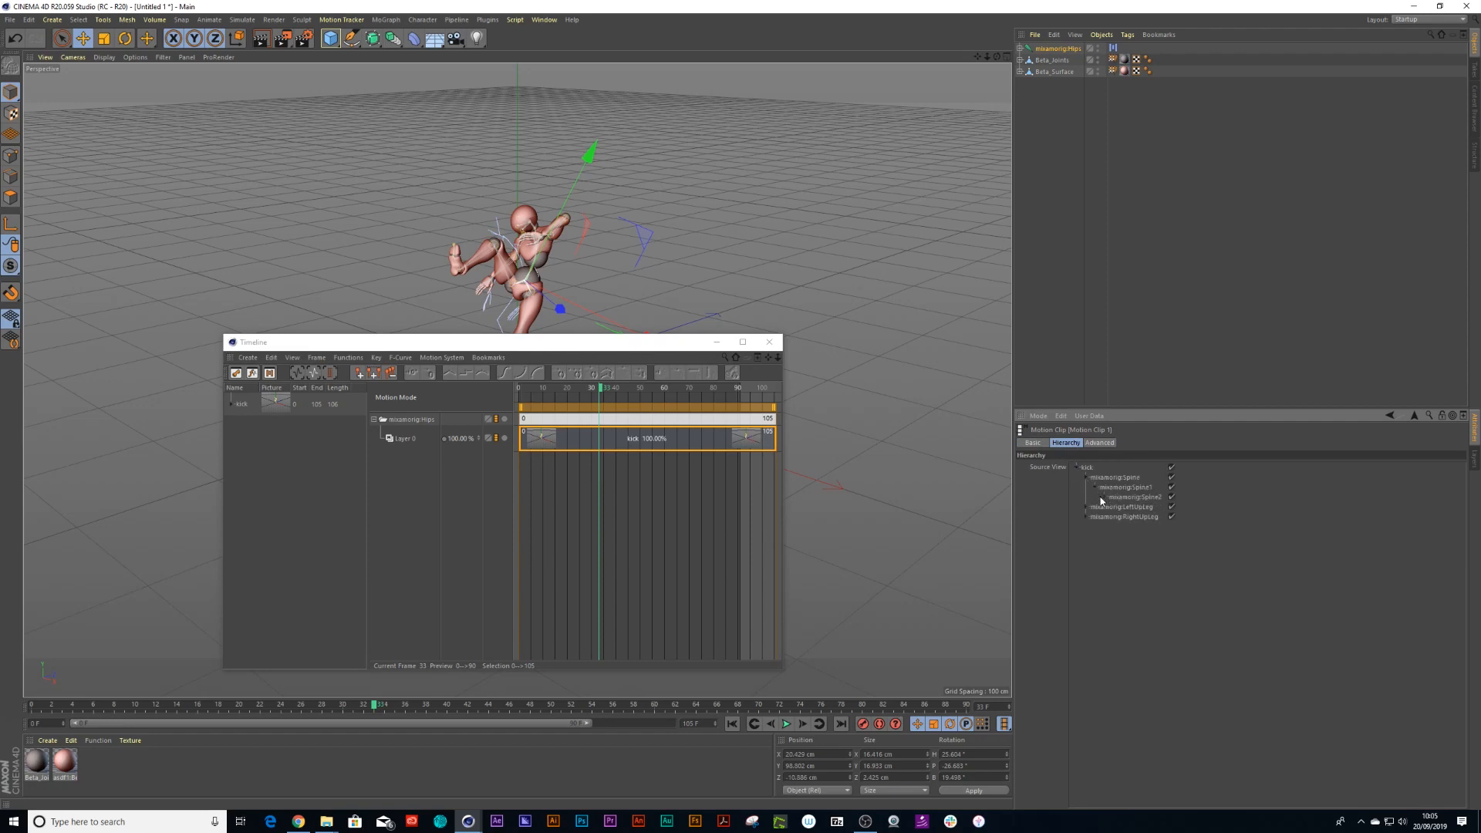
pyautogui.click(1095, 497)
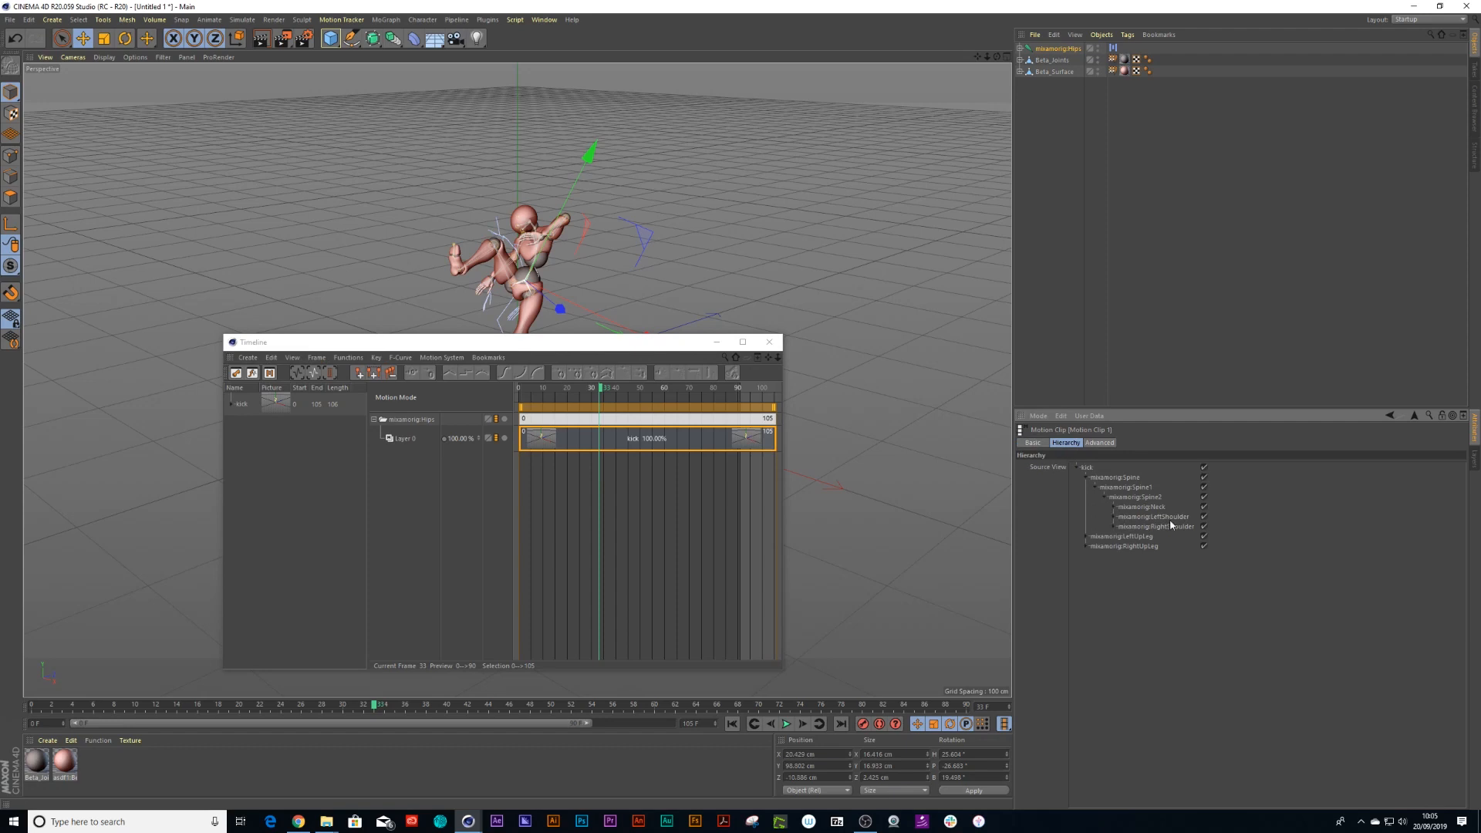
pyautogui.moveTo(1112, 522)
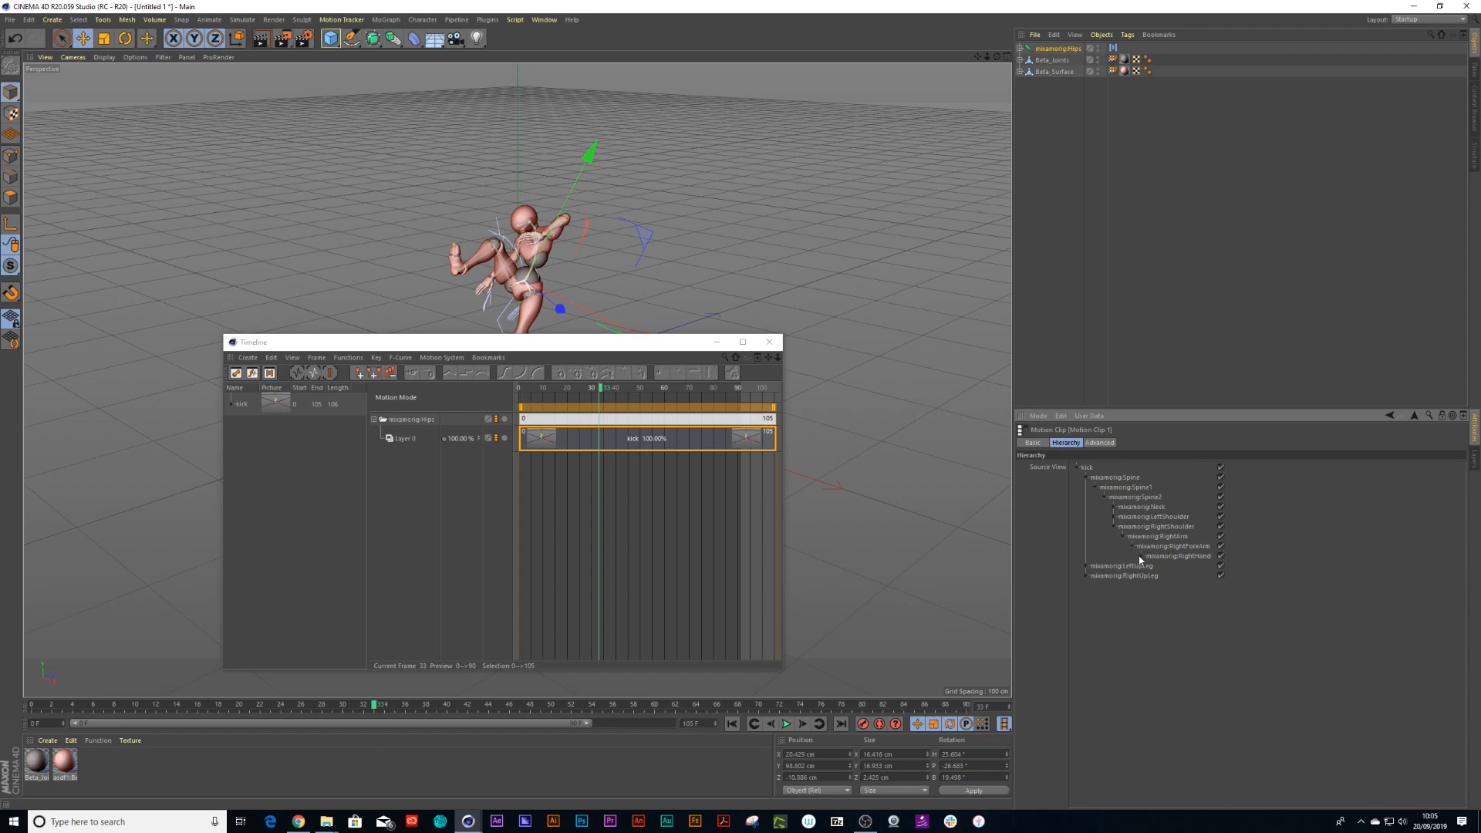
pyautogui.click(1176, 555)
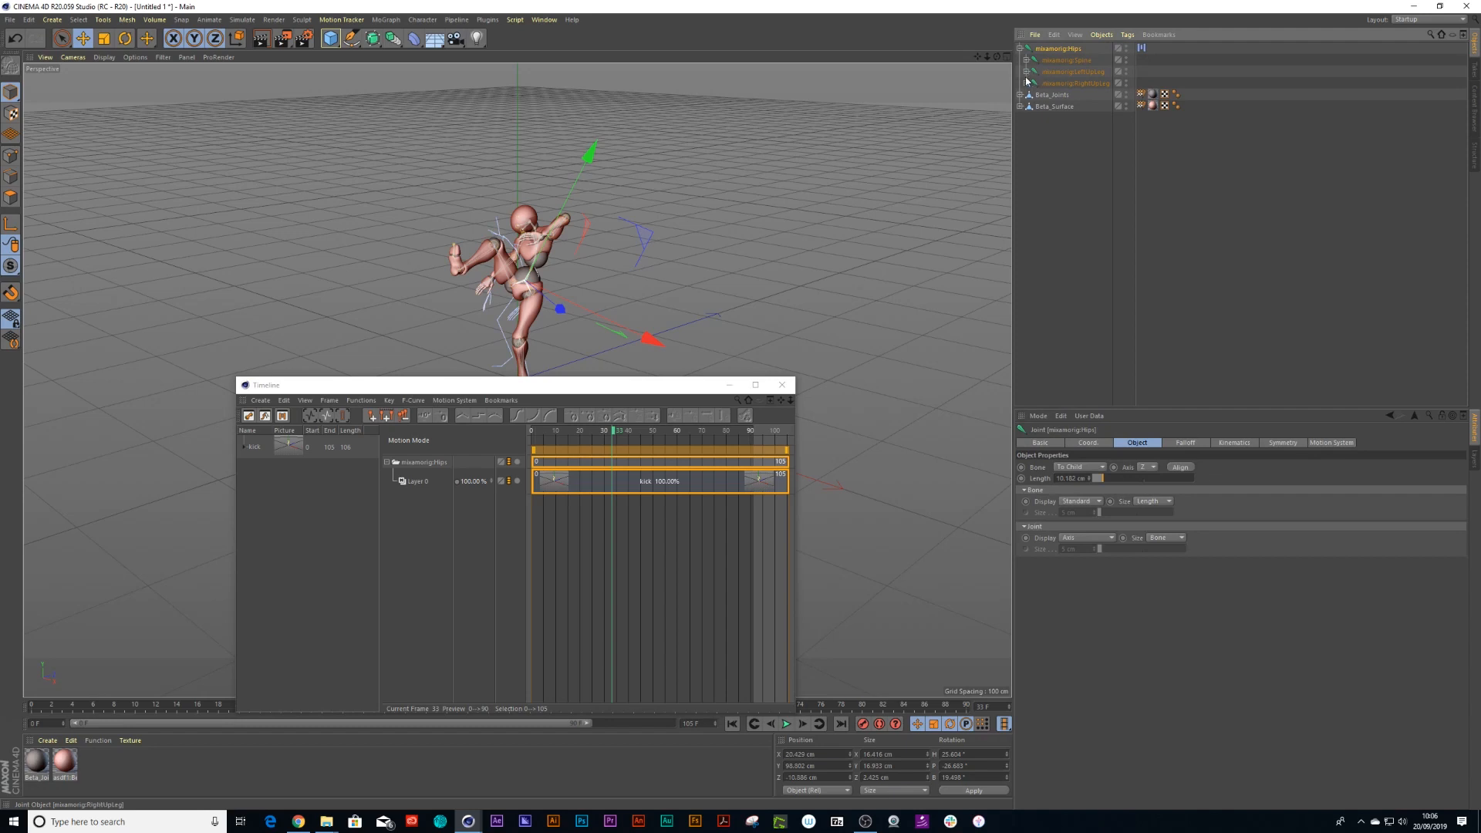
# Unfold the whole skeleton hierarchy and select RightHand with all its finger joints.
pyautogui.click(1101, 35)
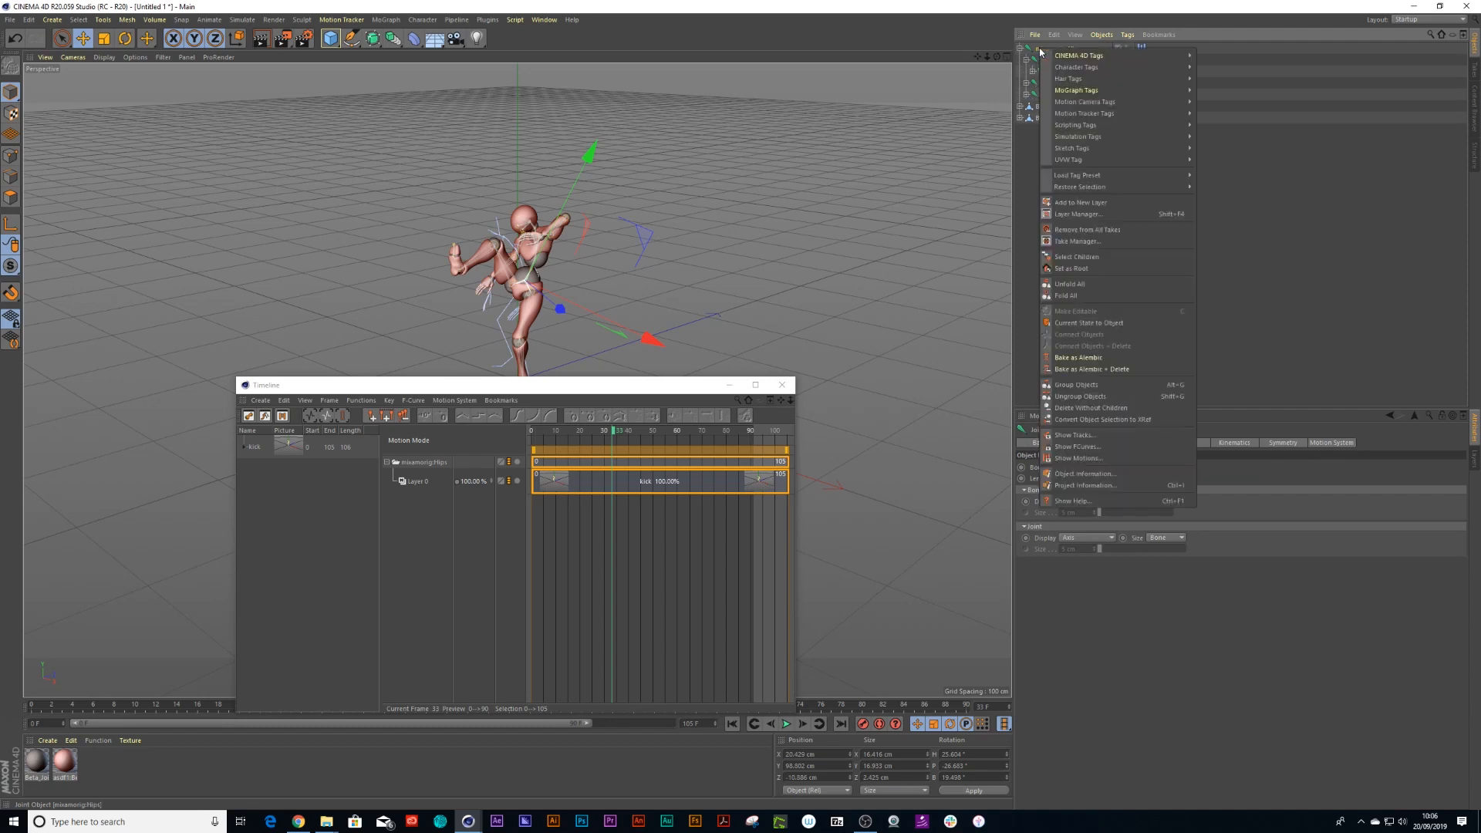
pyautogui.moveTo(1072, 284)
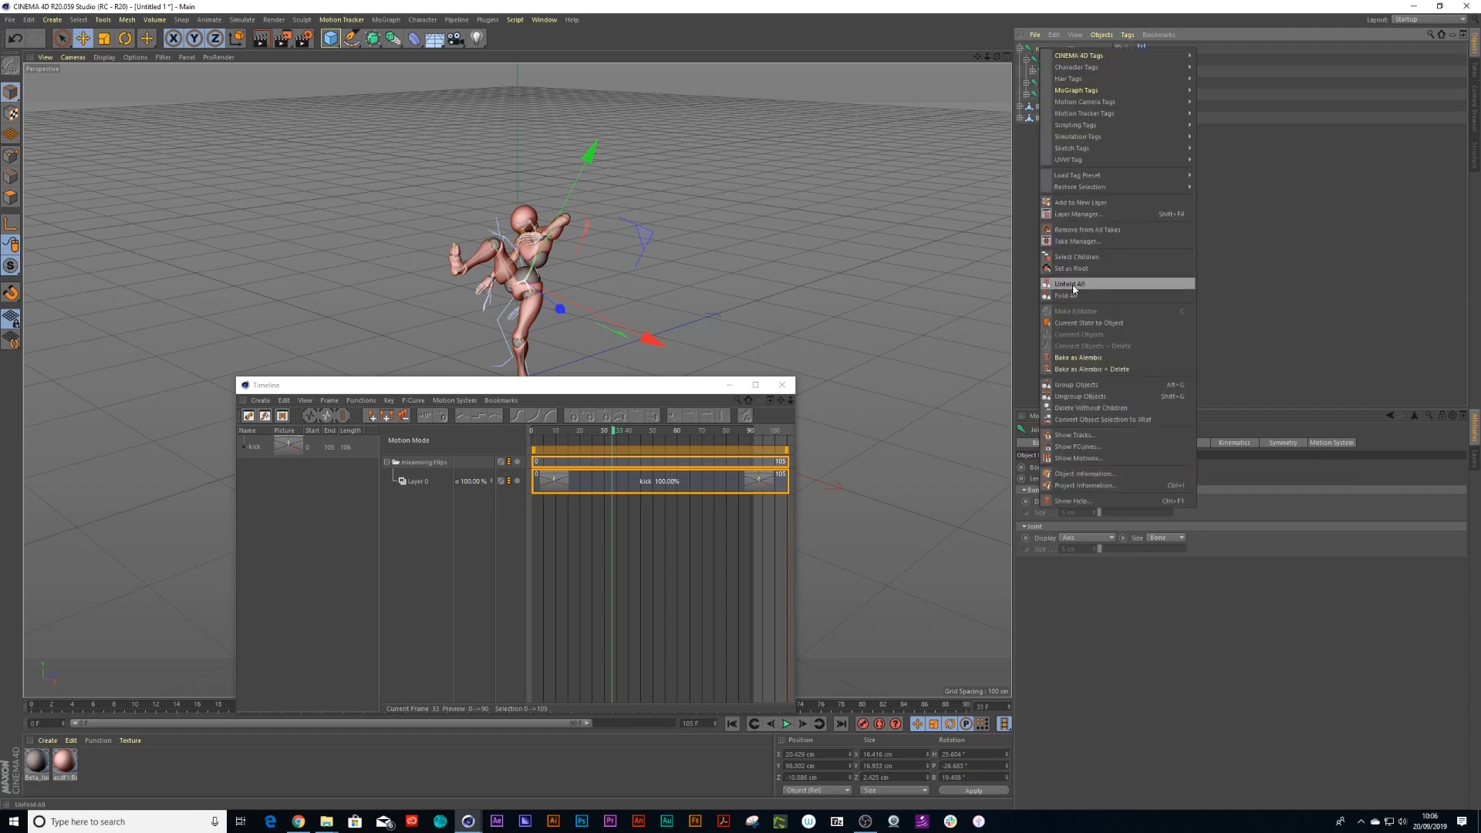
pyautogui.click(1071, 283)
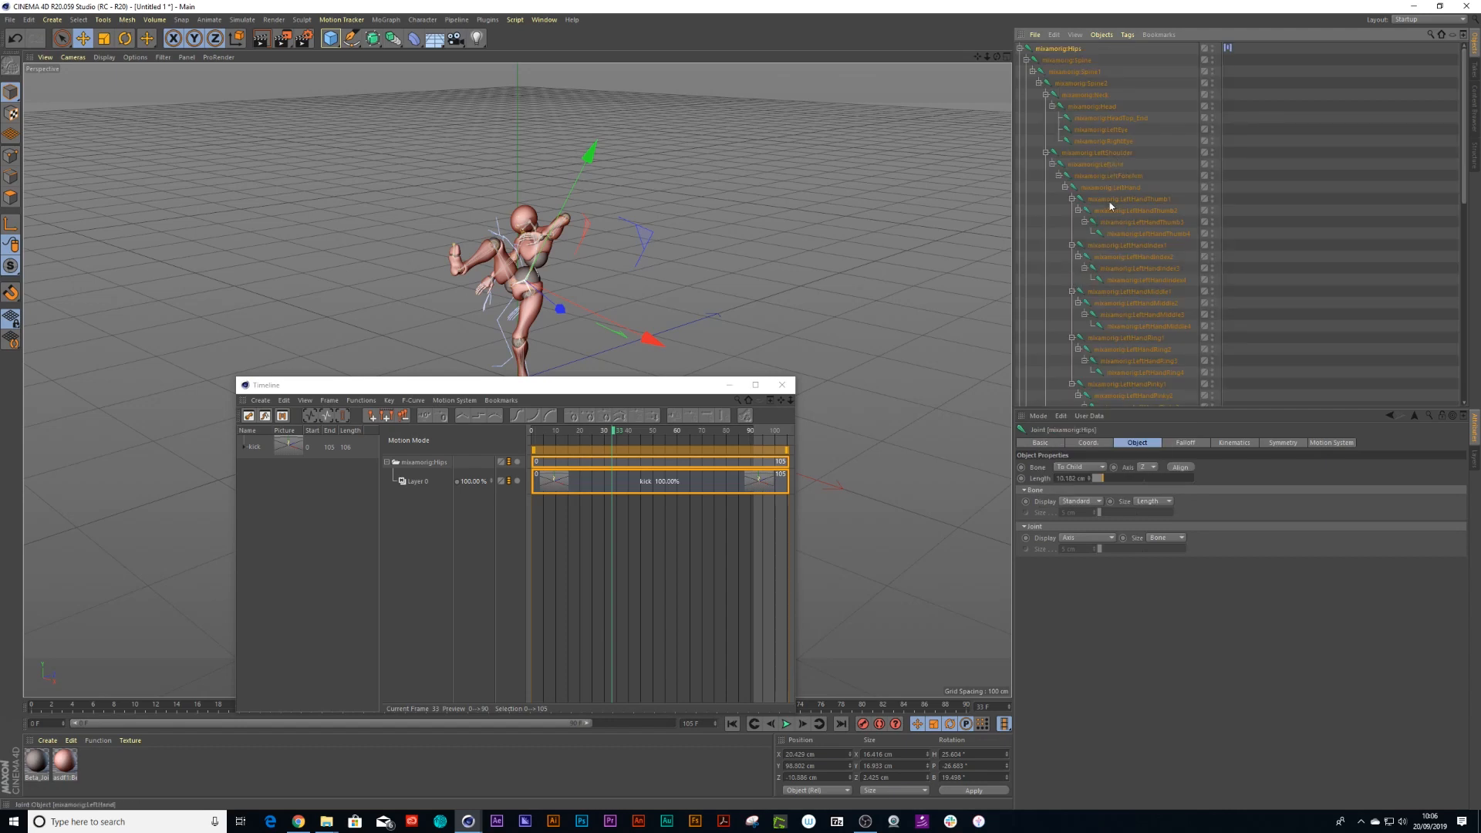
pyautogui.scroll(-3)
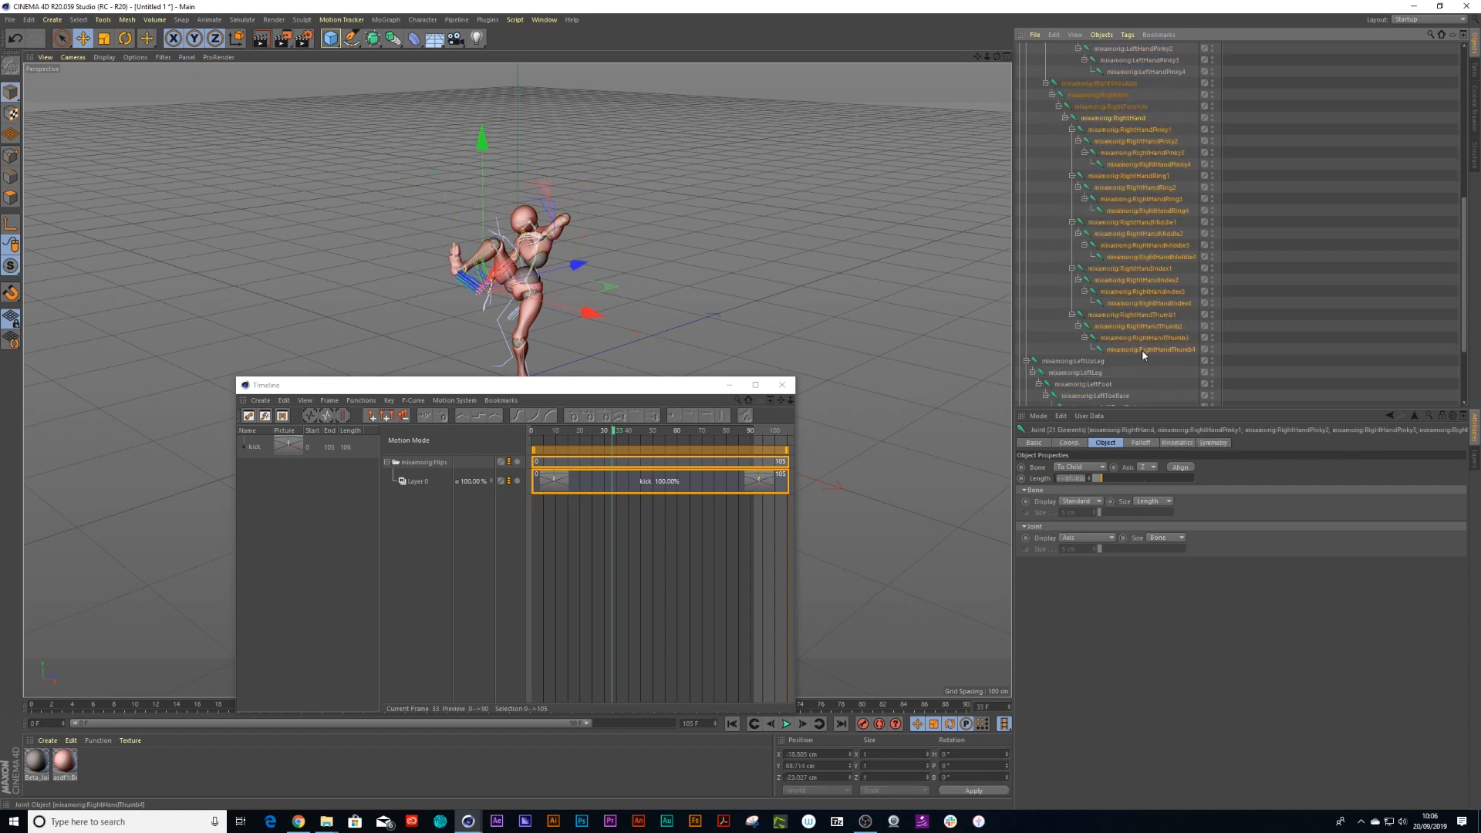
pyautogui.click(1138, 279)
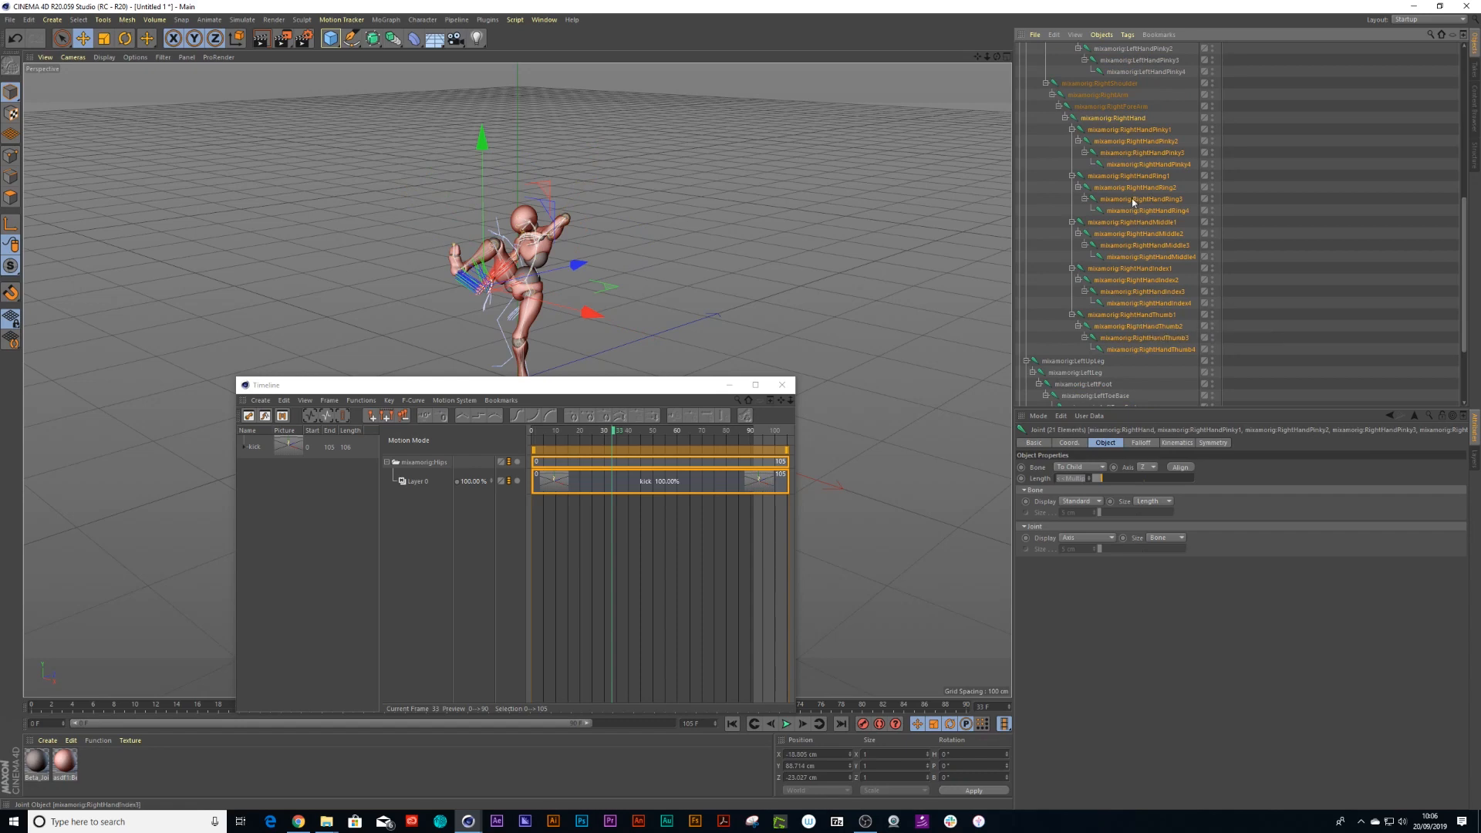
pyautogui.moveTo(1143, 355)
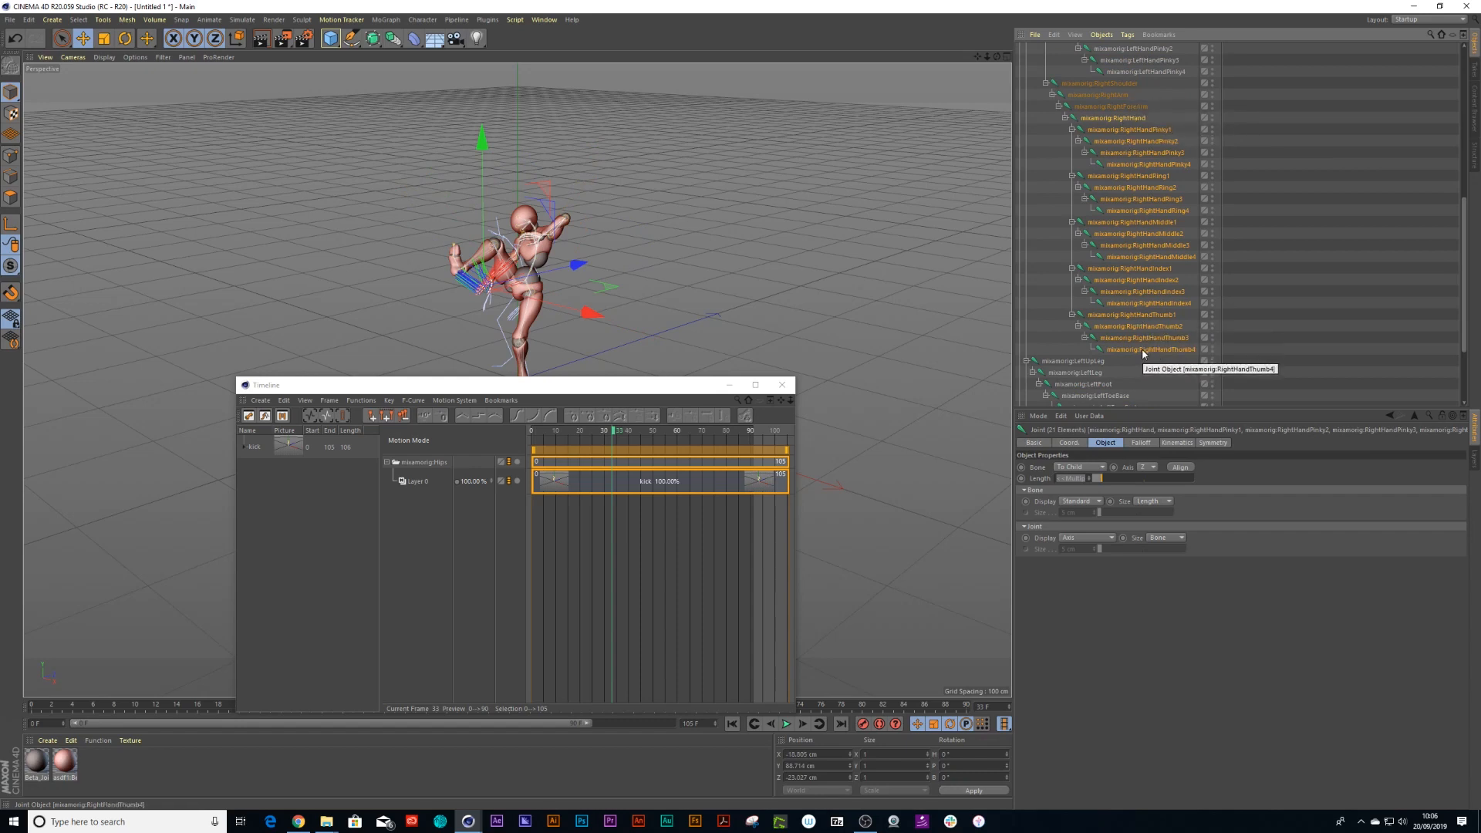
pyautogui.moveTo(1091, 427)
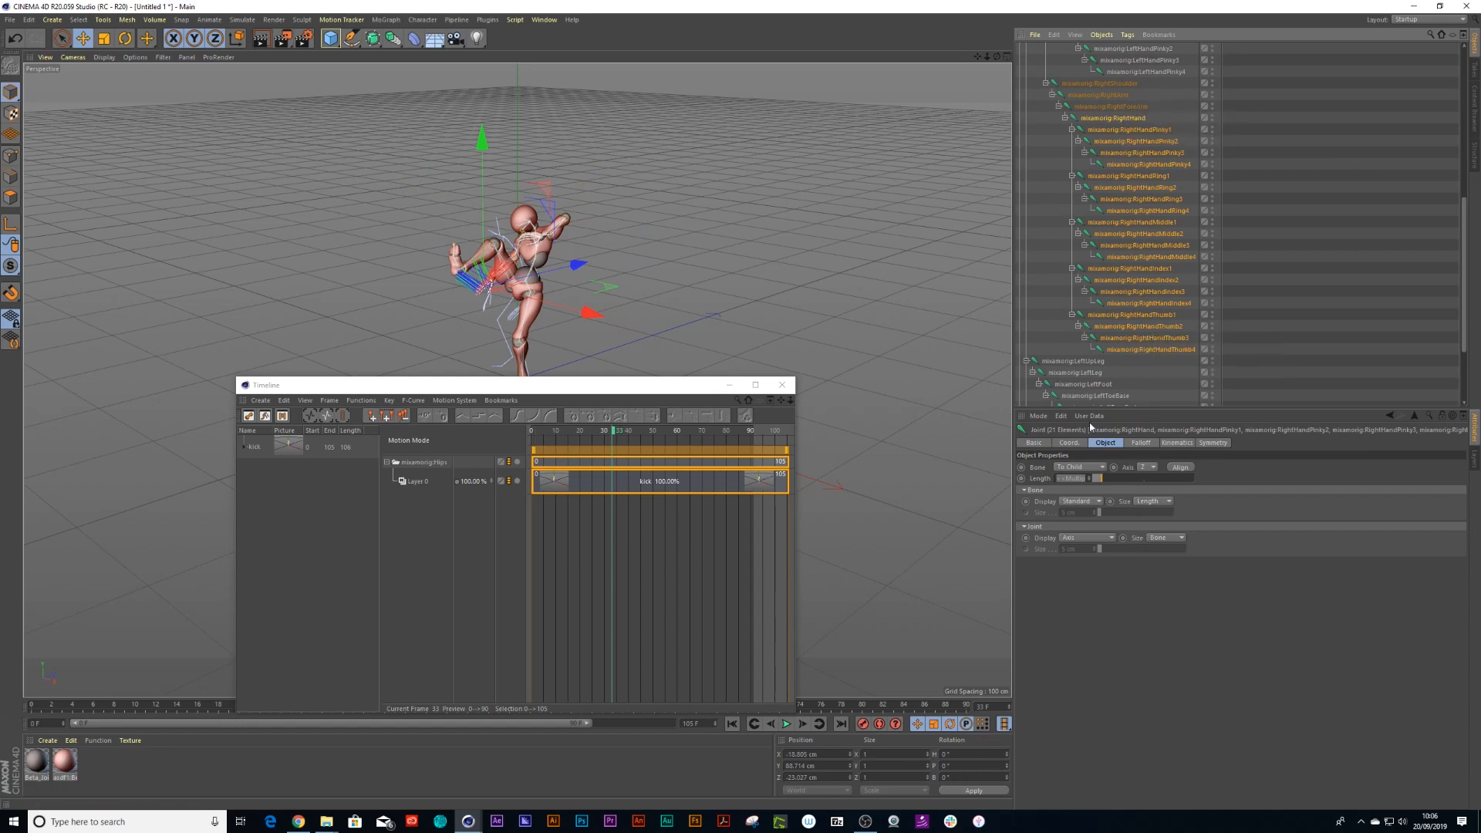
# Record rotation keys for the hand and finger joints from the Coords values.
pyautogui.click(1071, 442)
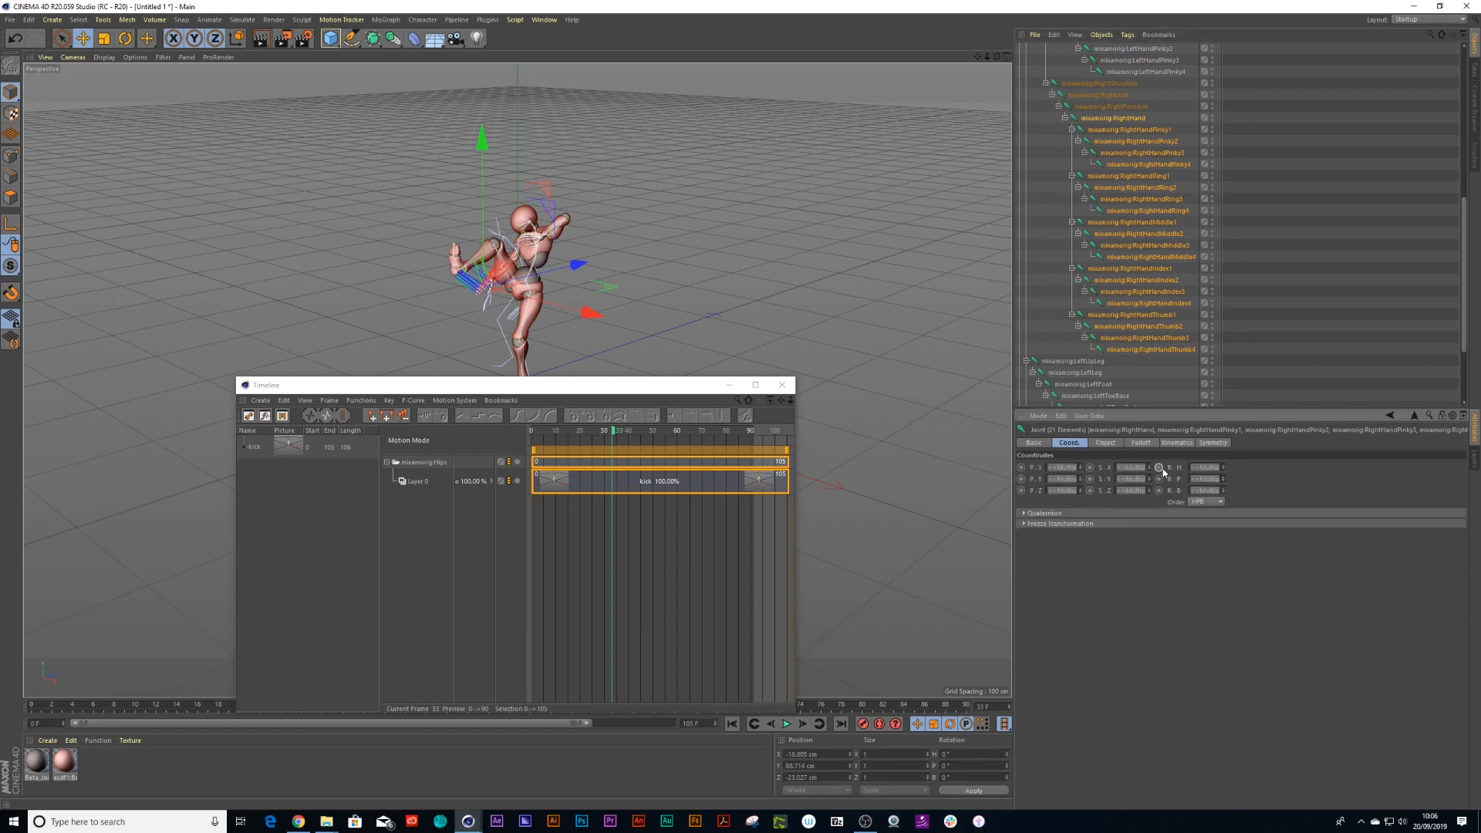
pyautogui.click(1159, 490)
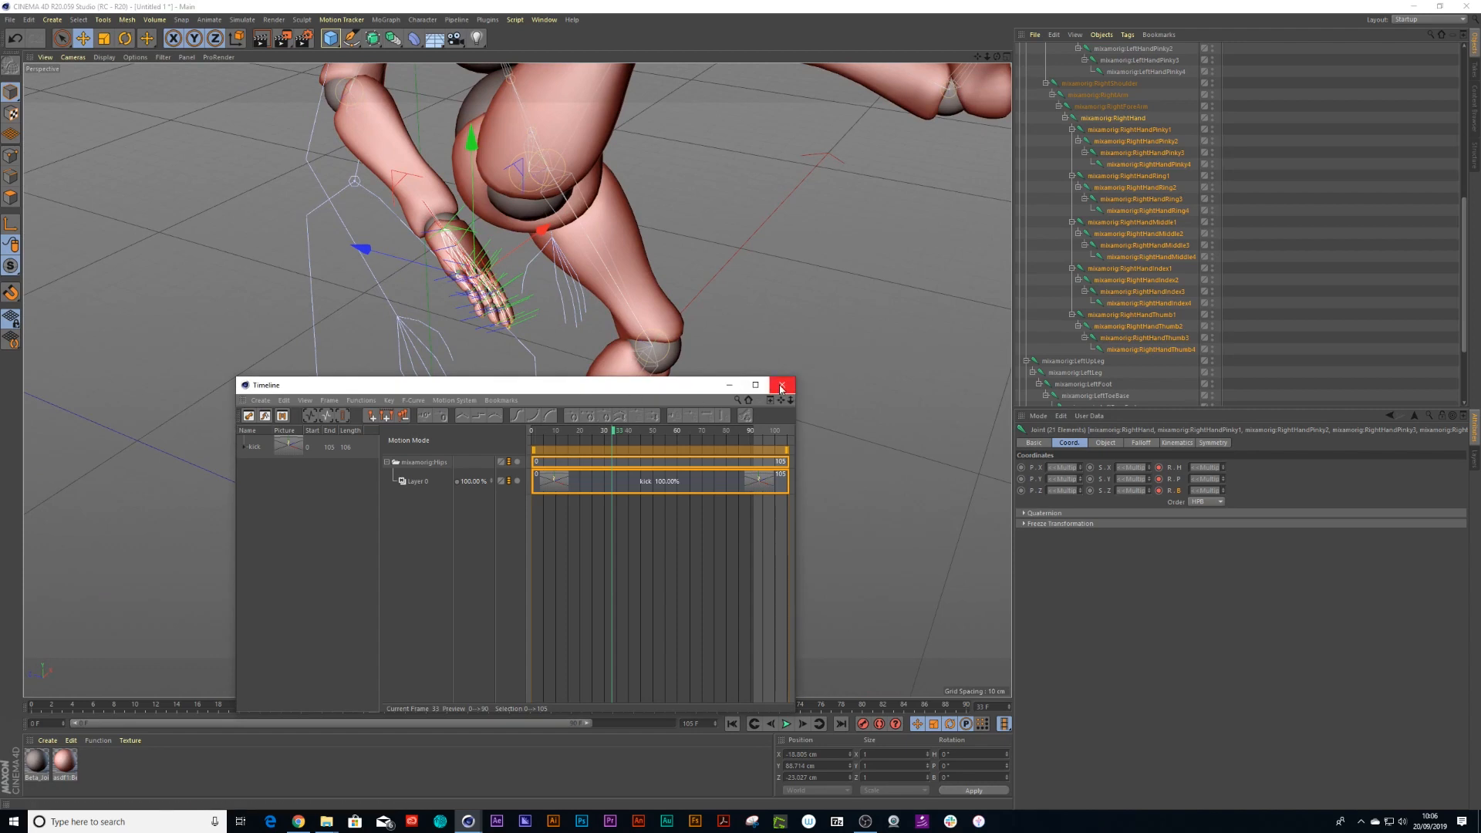
# Move to a later kick frame, key the fingers curled into a fist, and scrub to check it.
pyautogui.click(781, 384)
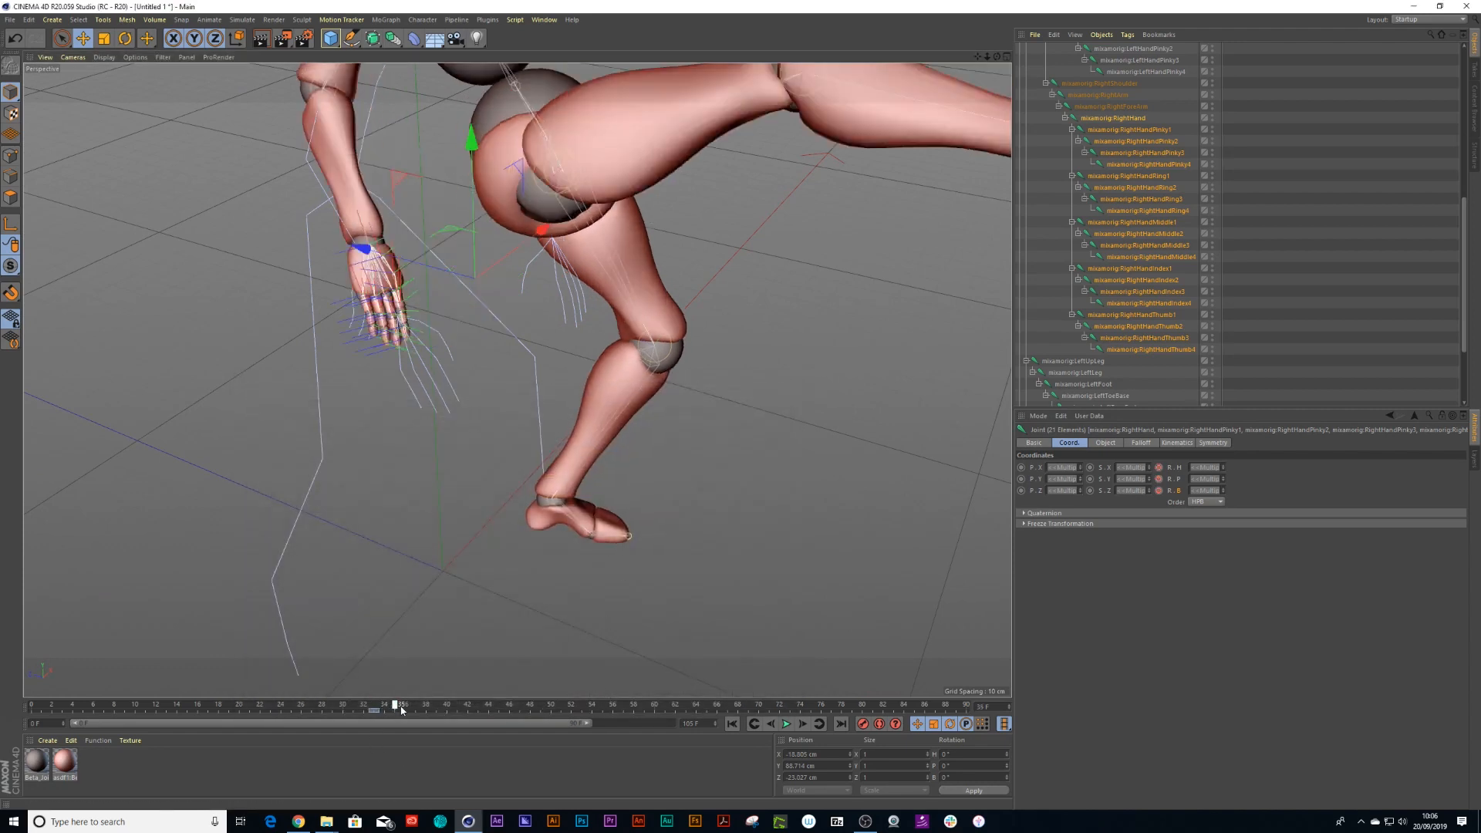
pyautogui.moveTo(396, 705); pyautogui.dragTo(467, 705)
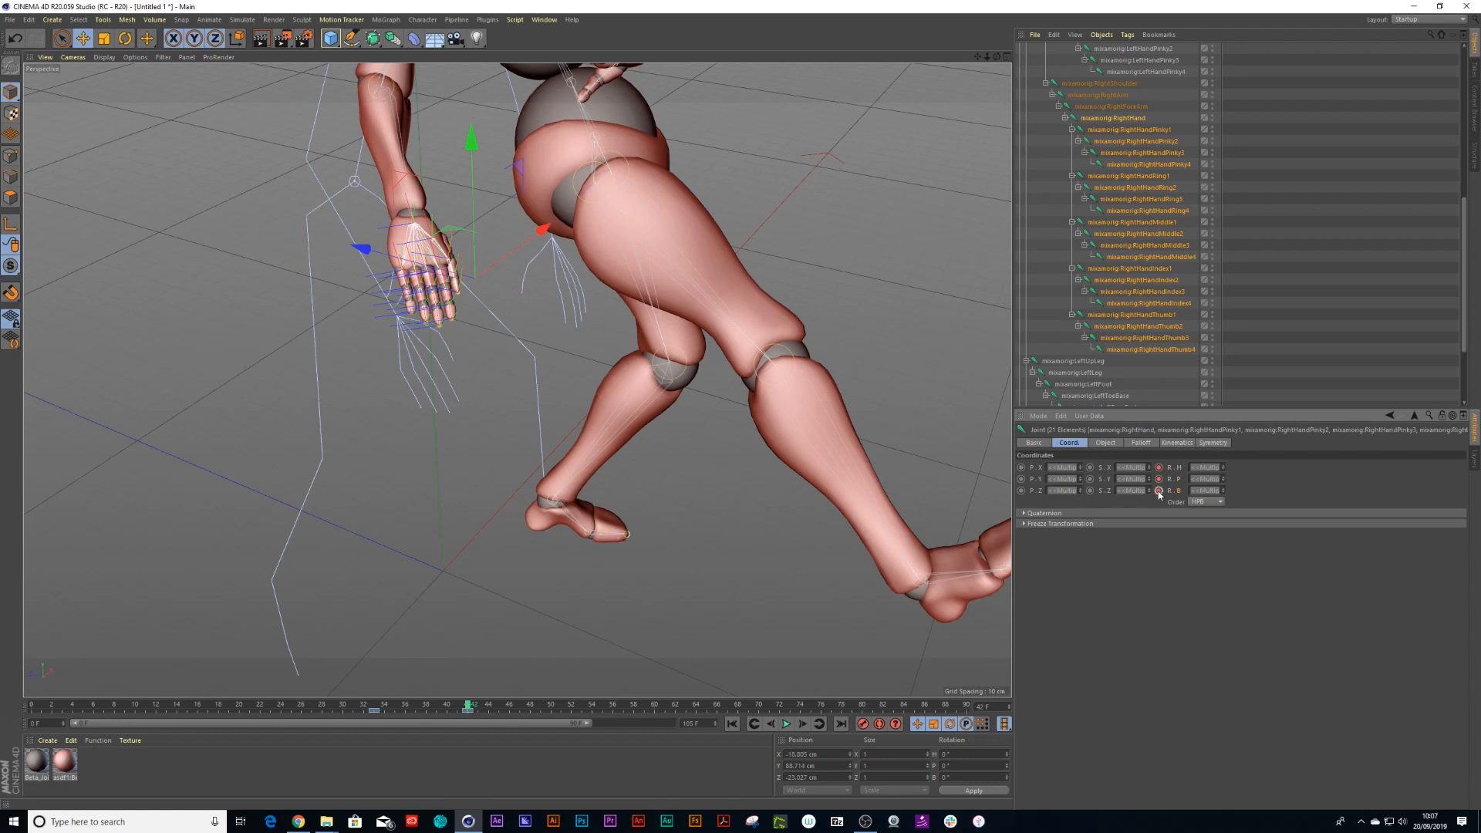
pyautogui.moveTo(1147, 189)
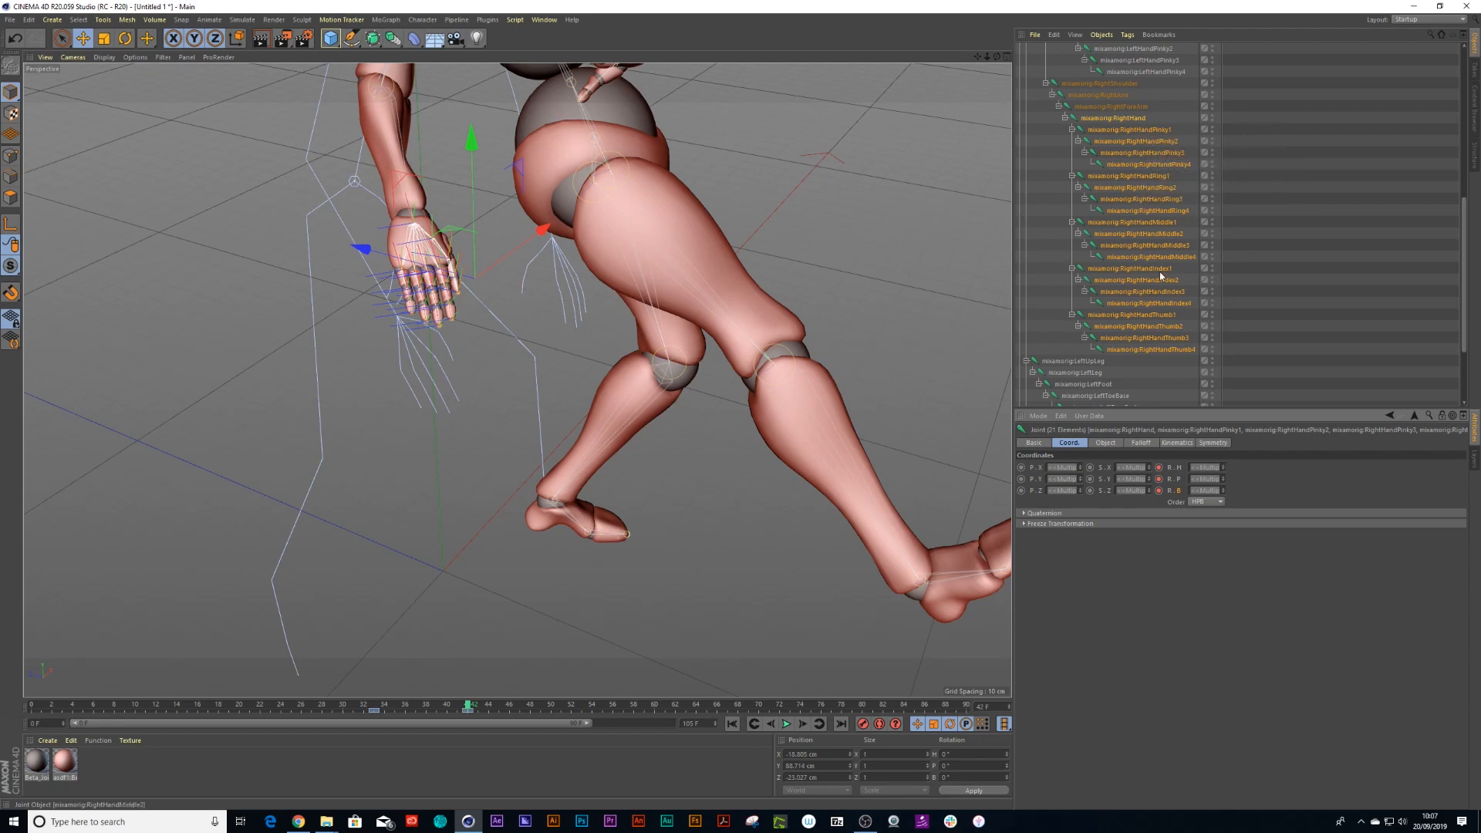
pyautogui.moveTo(1137, 307)
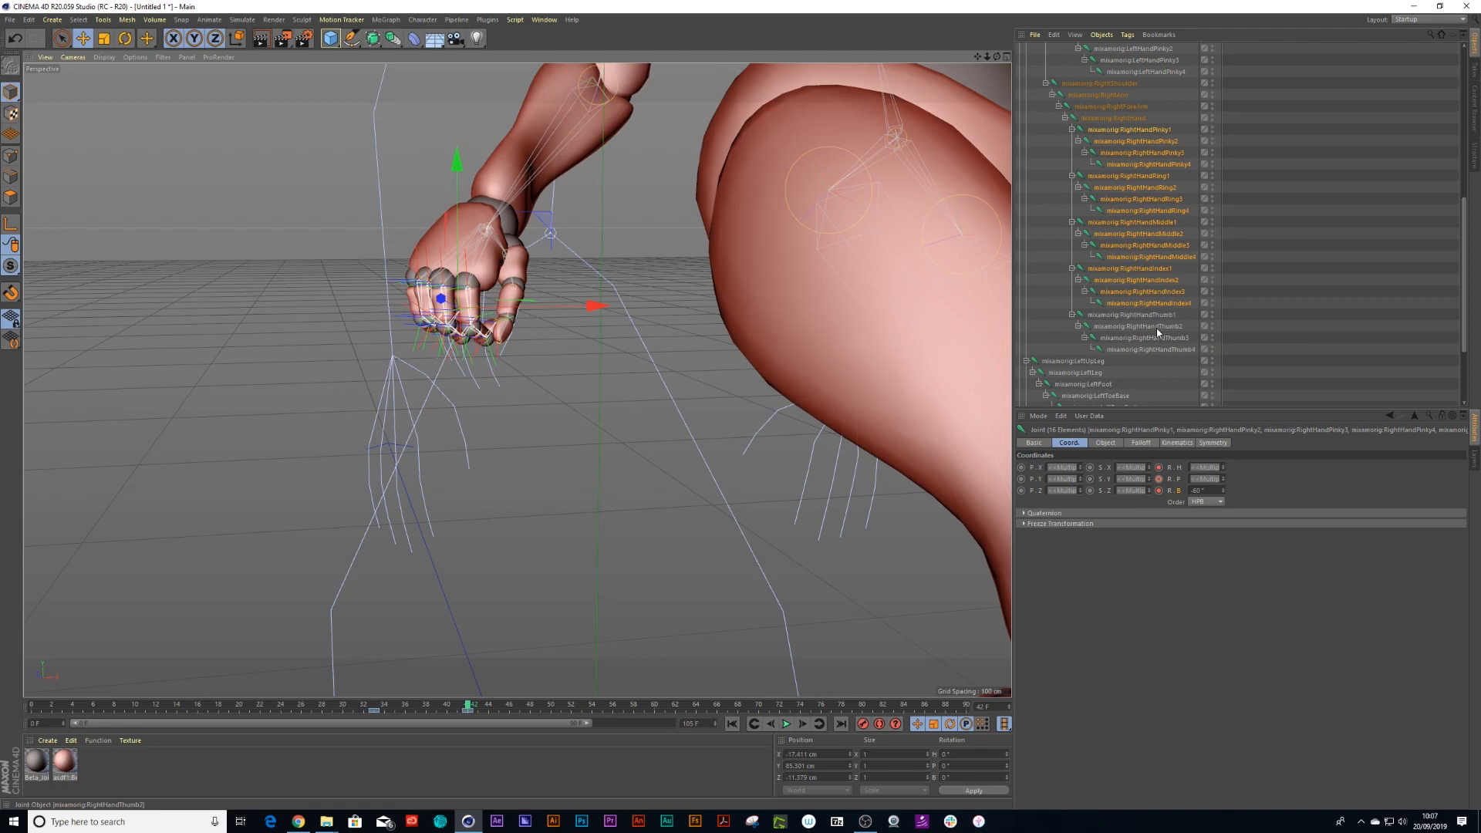
pyautogui.moveTo(1147, 339)
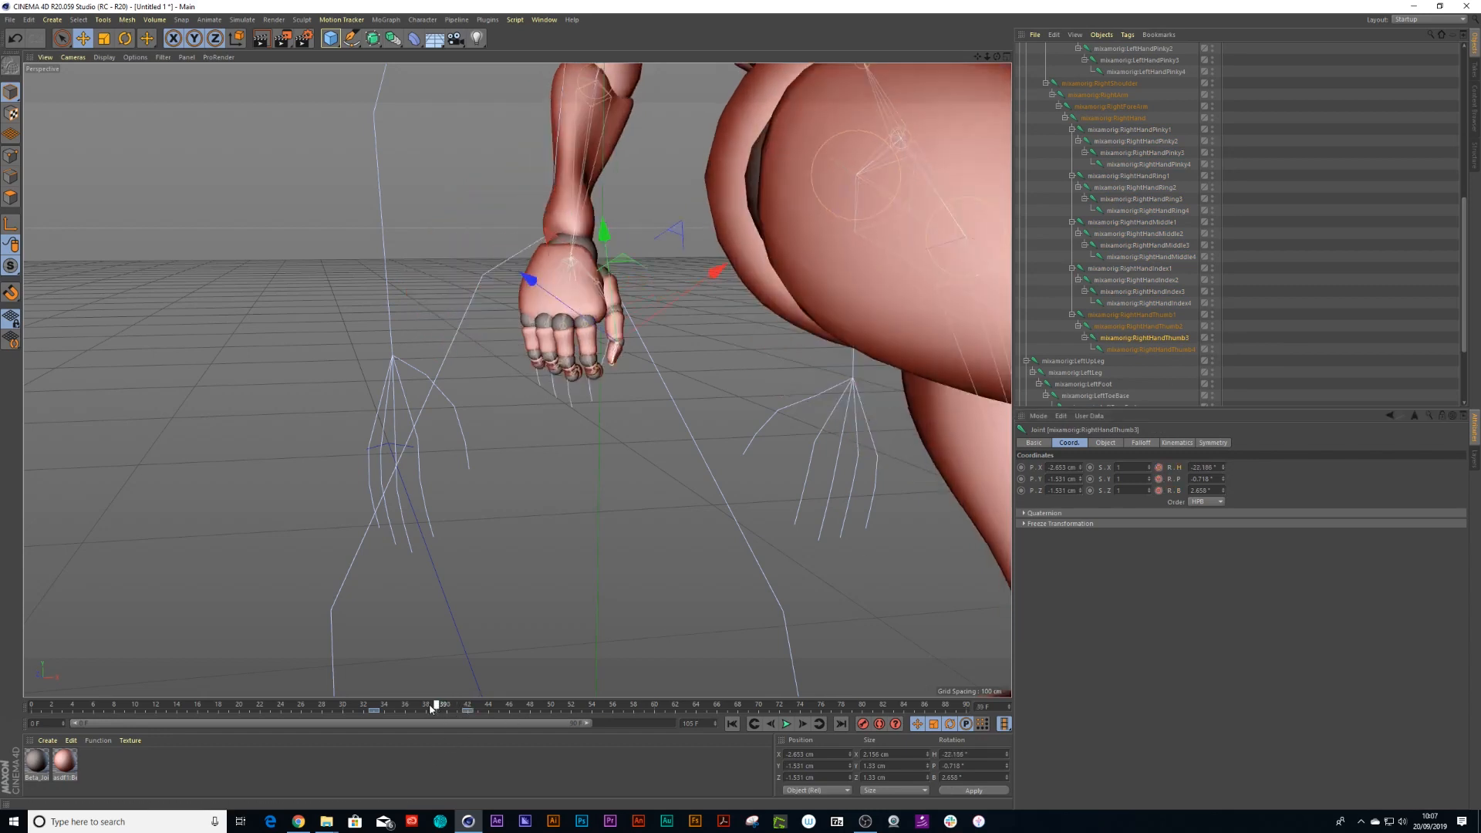
pyautogui.moveTo(442, 705); pyautogui.dragTo(404, 705)
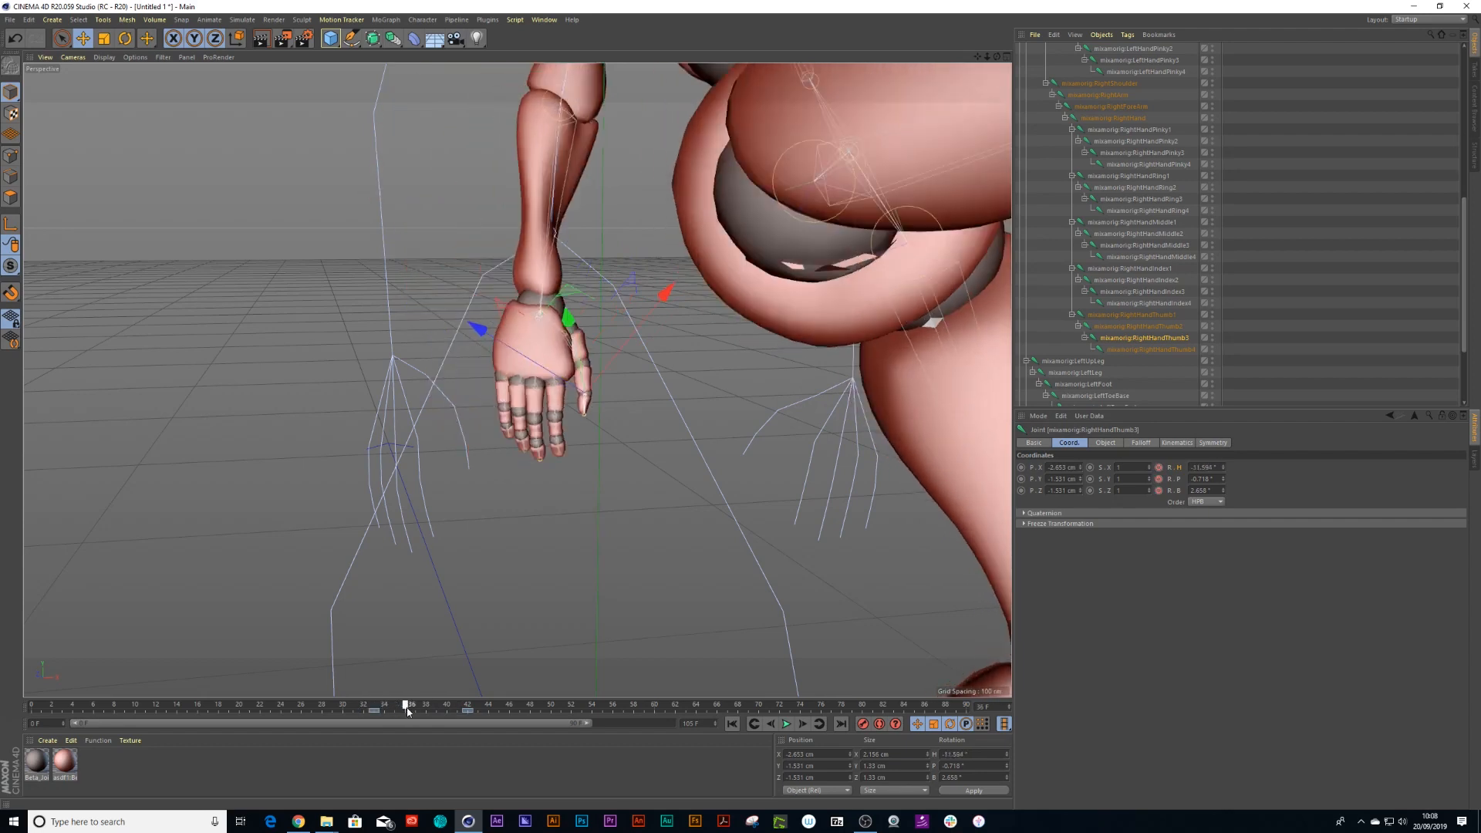
pyautogui.moveTo(404, 705); pyautogui.dragTo(467, 705)
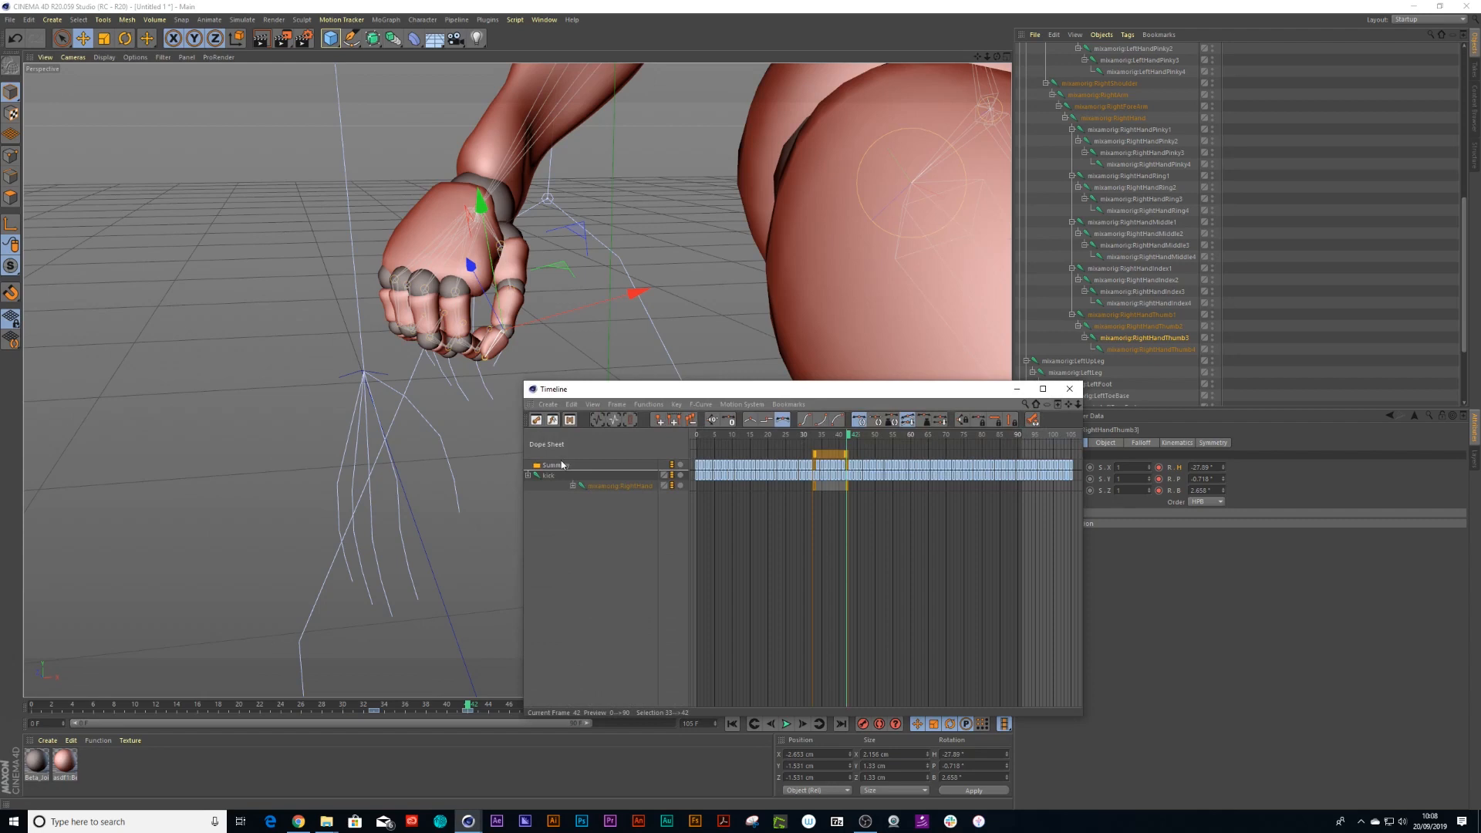
pyautogui.moveTo(575, 466)
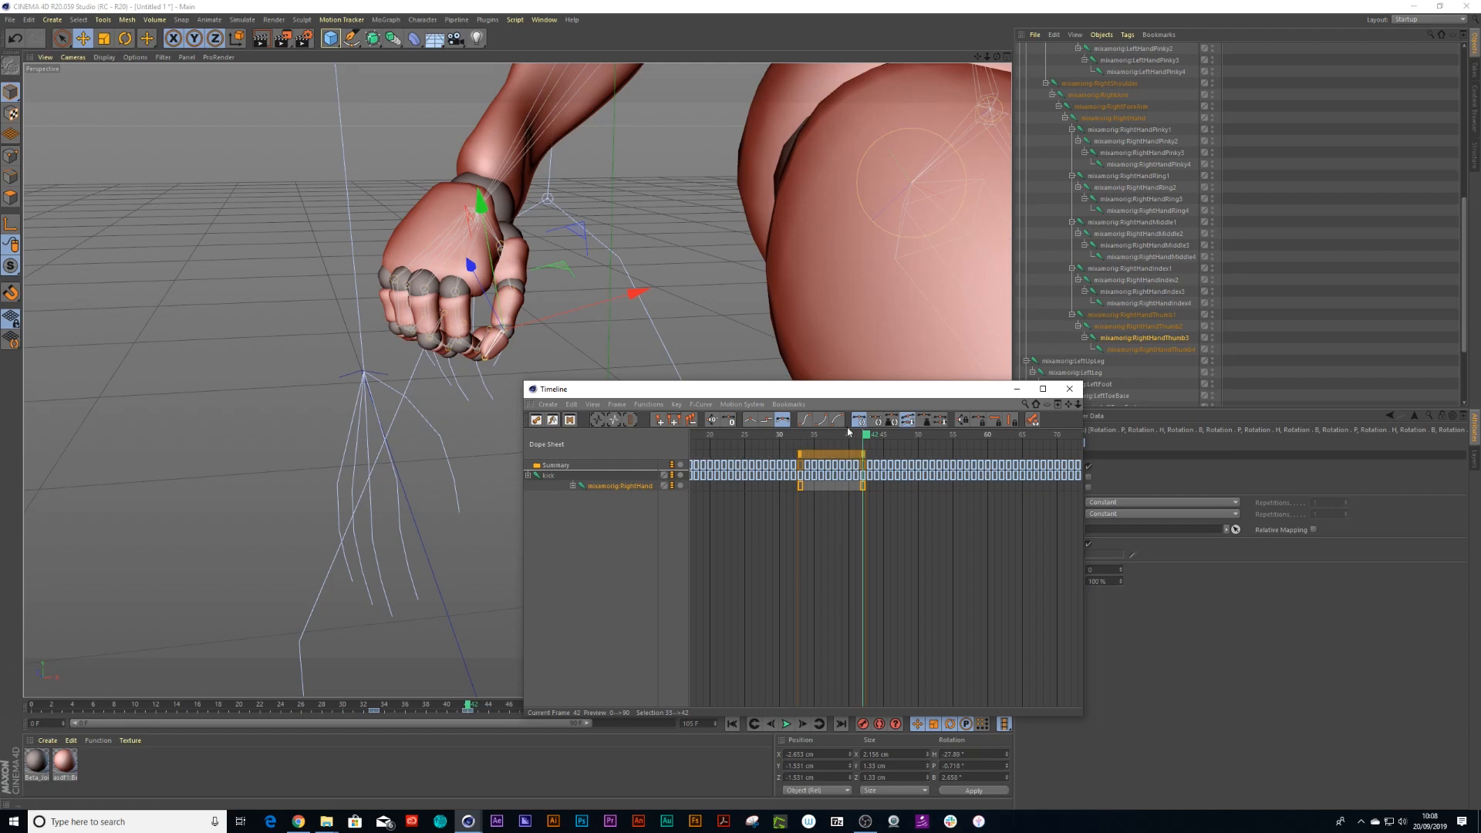
# Select both RightHand keyframes in the Dope Sheet.
pyautogui.moveTo(863, 435); pyautogui.dragTo(916, 435)
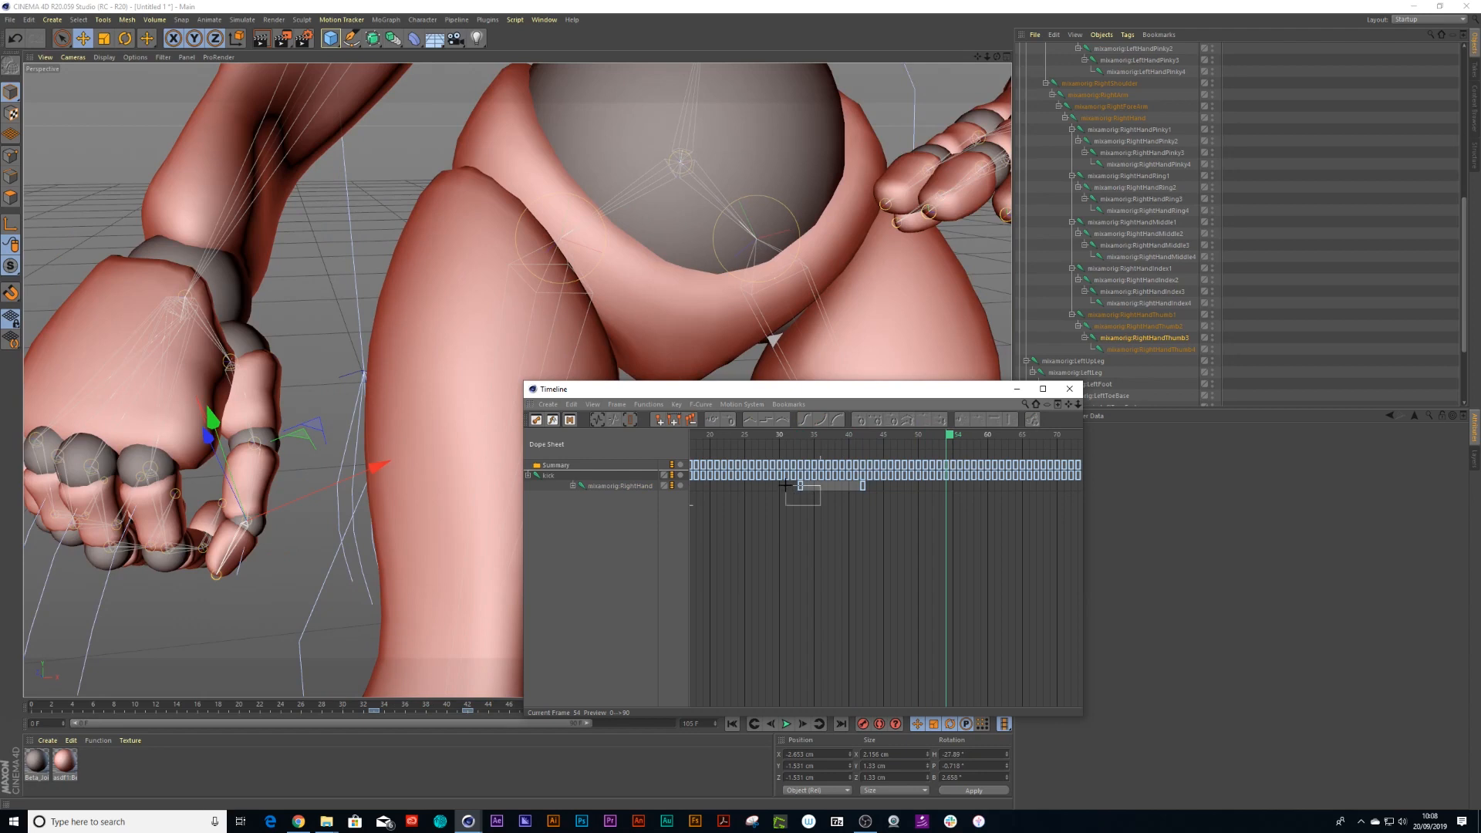
# Copy the open-hand key to frame 54 so the fist reopens, then scrub to preview.
pyautogui.click(799, 486)
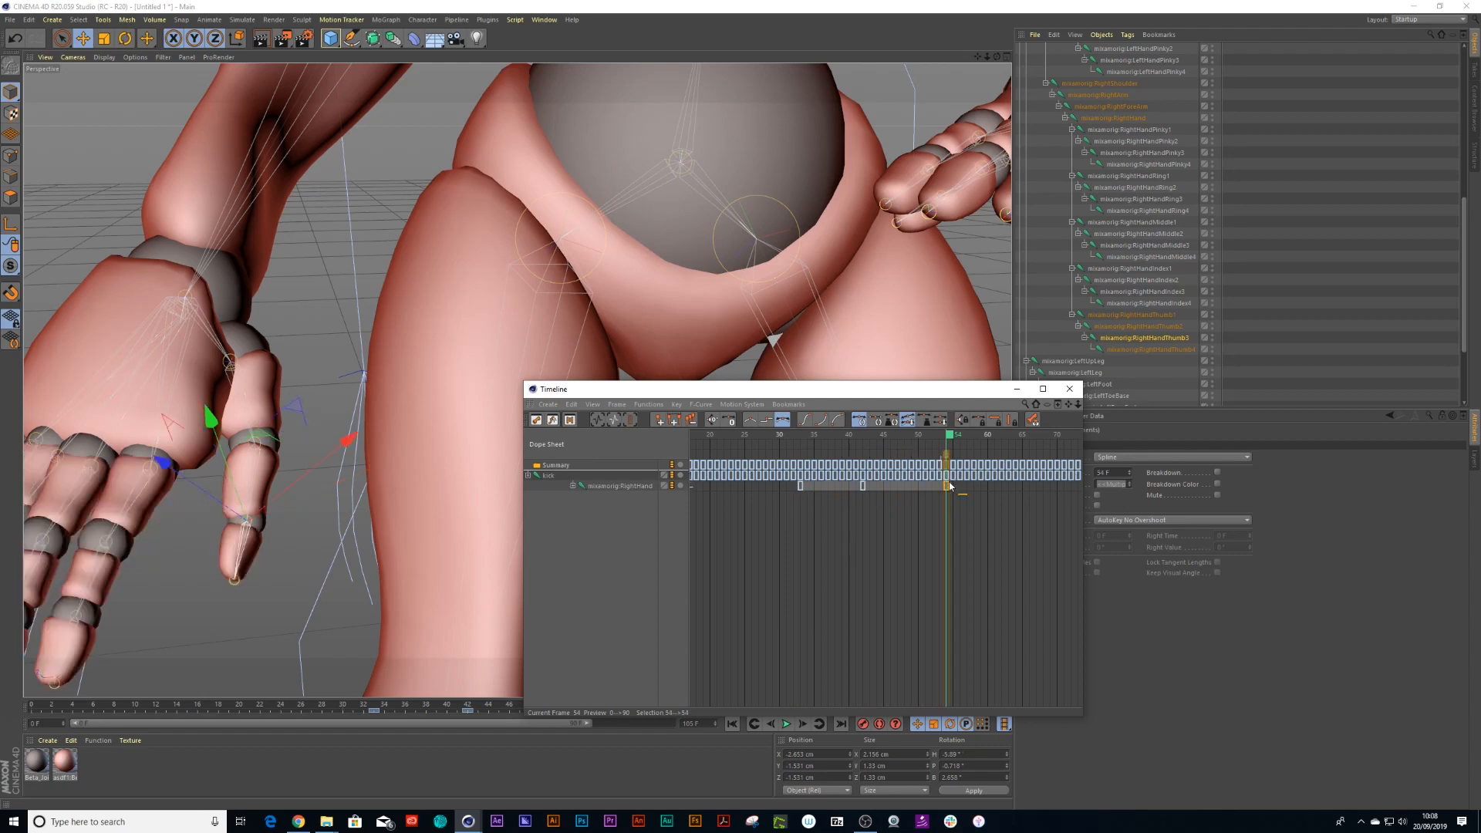
pyautogui.moveTo(947, 486); pyautogui.dragTo(939, 485)
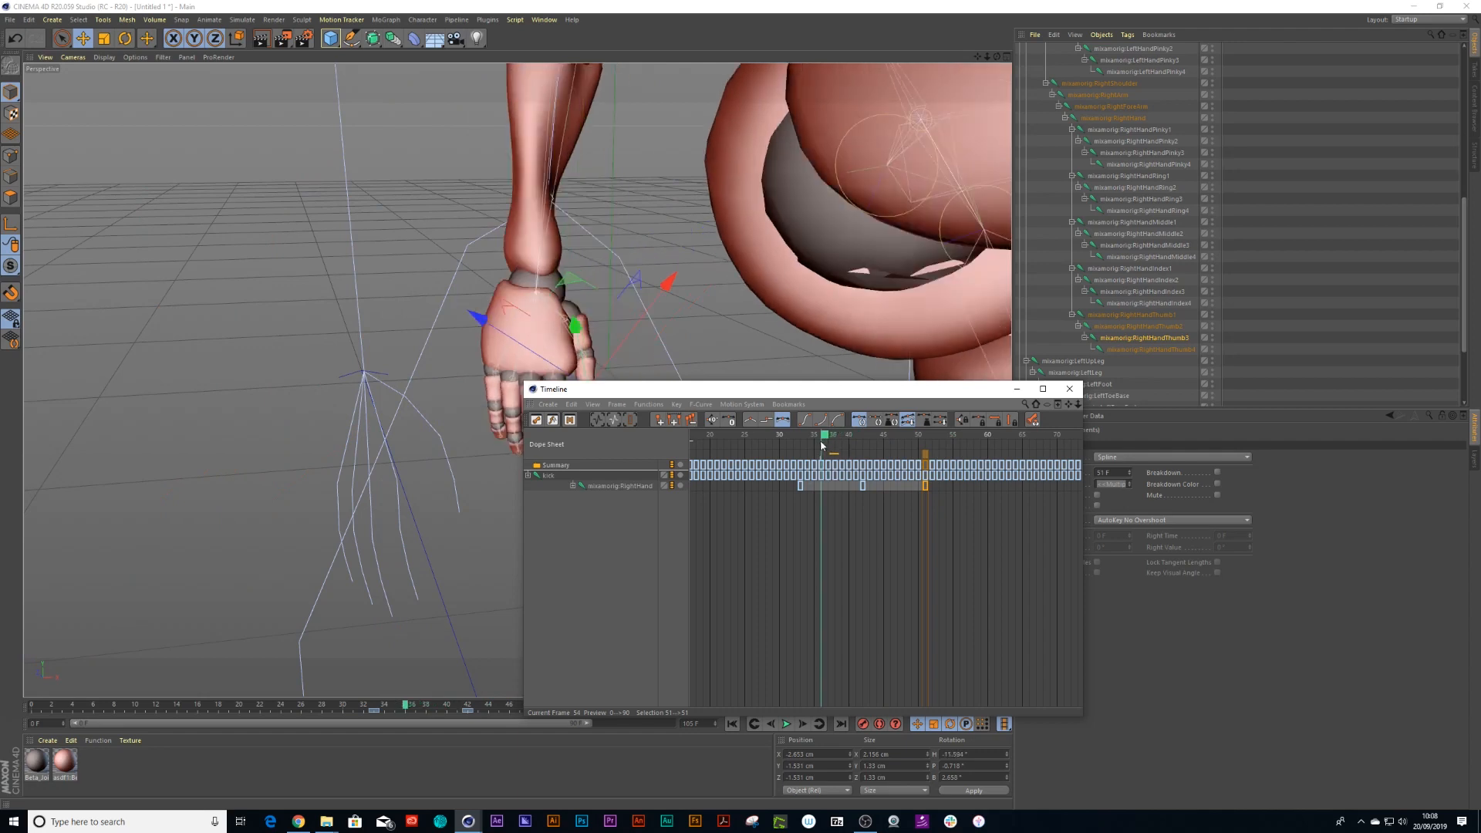
pyautogui.moveTo(822, 435); pyautogui.dragTo(850, 435)
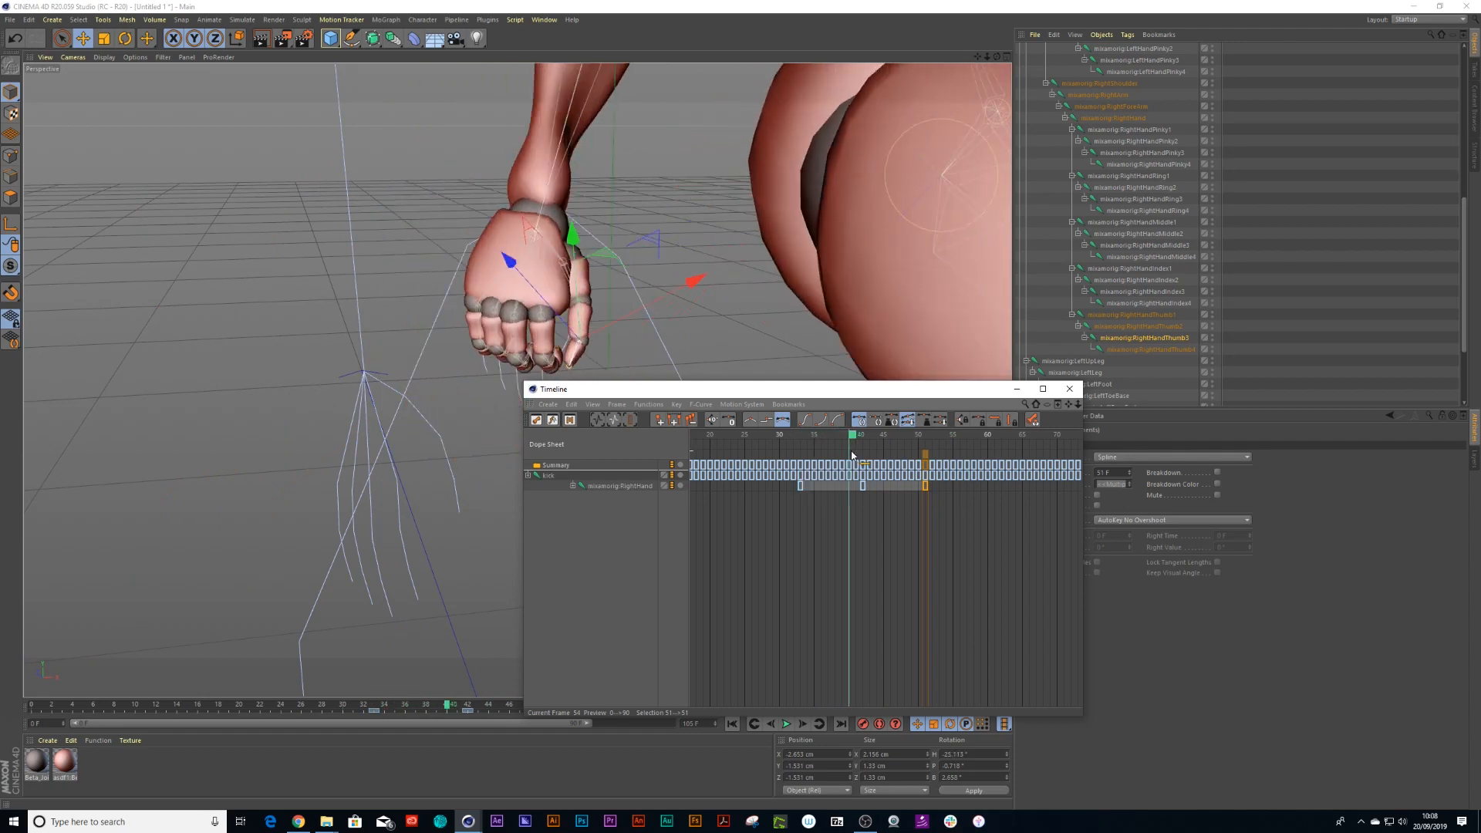